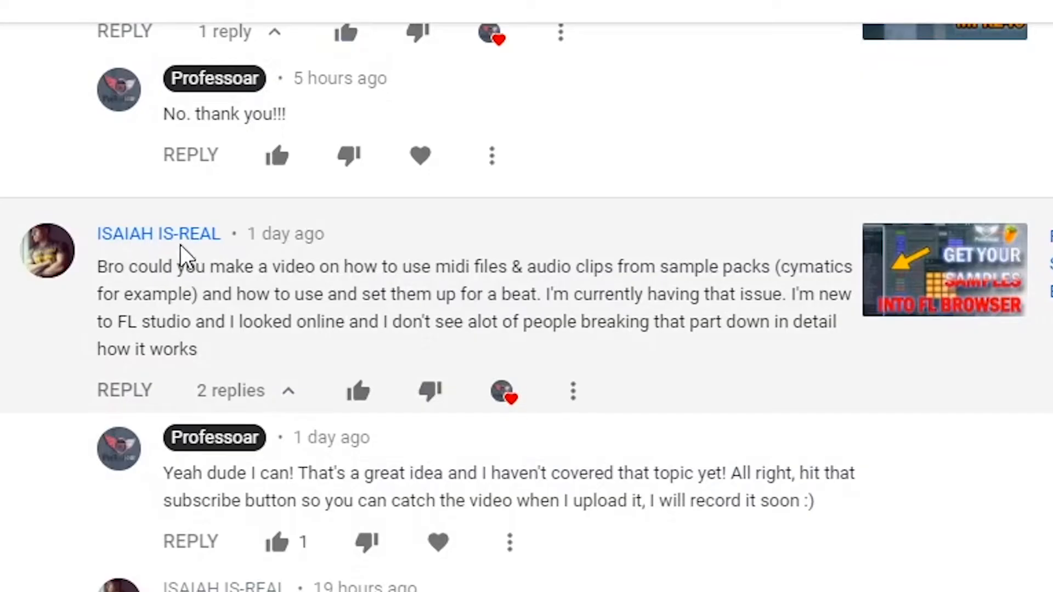
pyautogui.moveTo(189, 351)
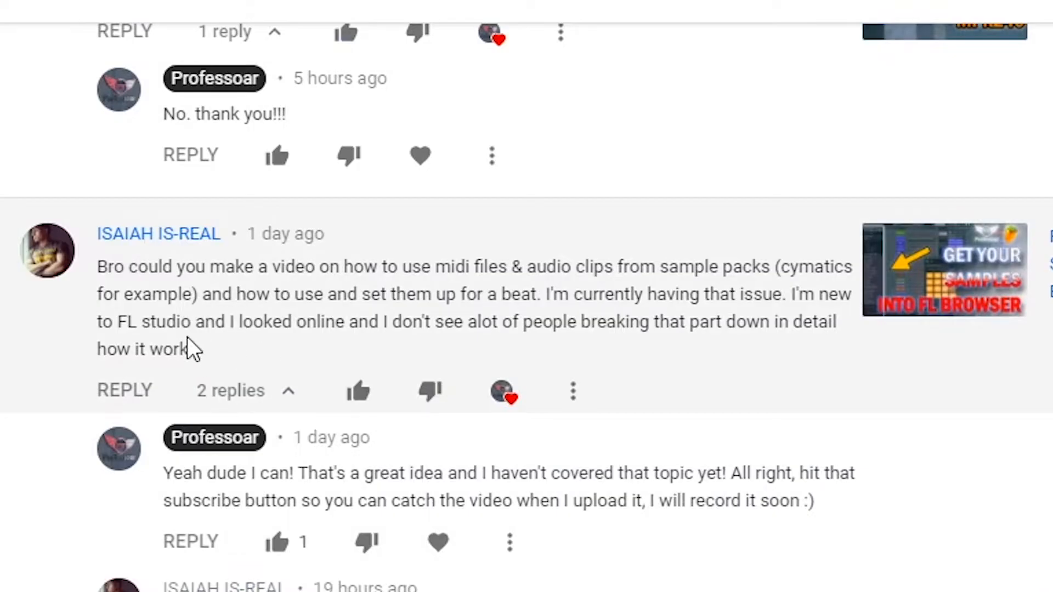
pyautogui.moveTo(375, 274)
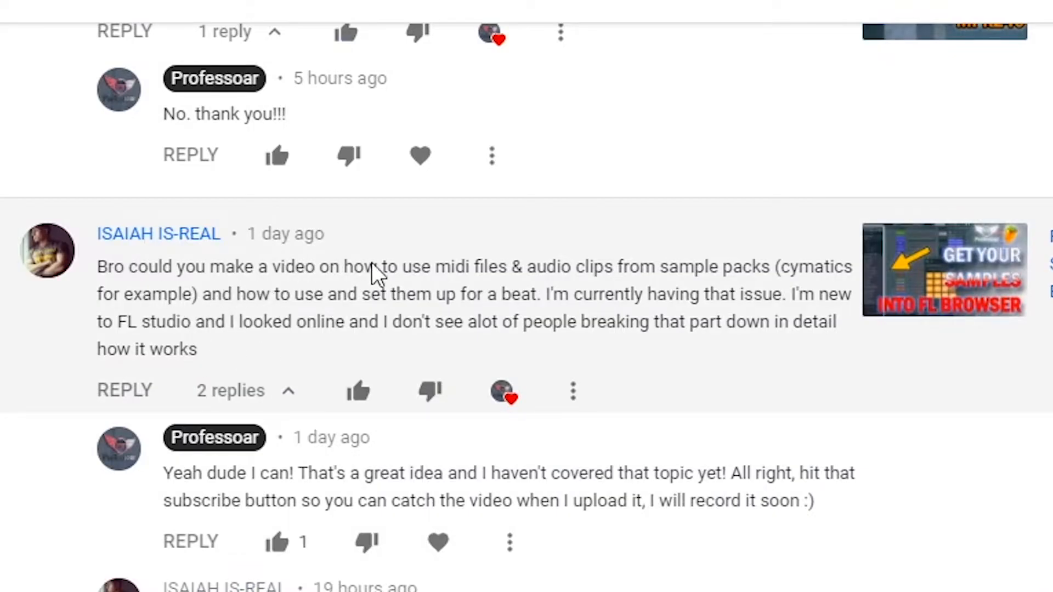
pyautogui.moveTo(635, 292)
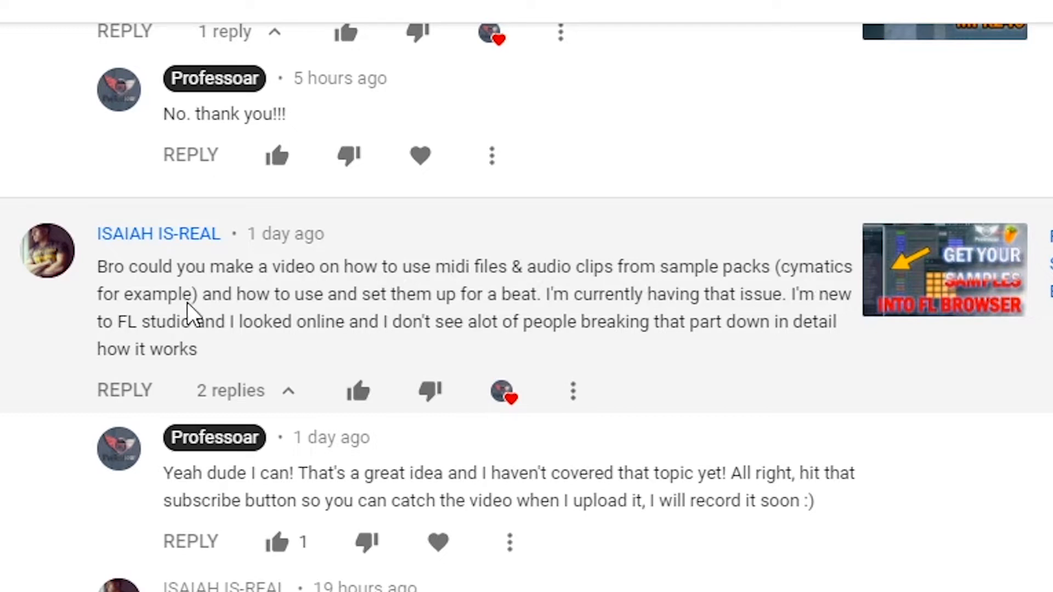
pyautogui.moveTo(275, 324)
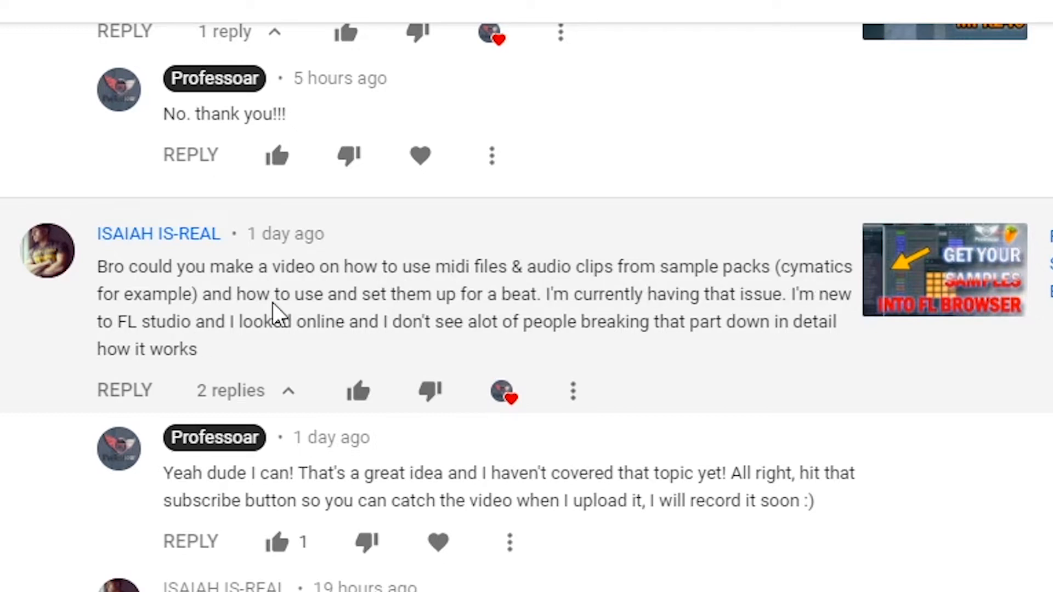
pyautogui.moveTo(485, 318)
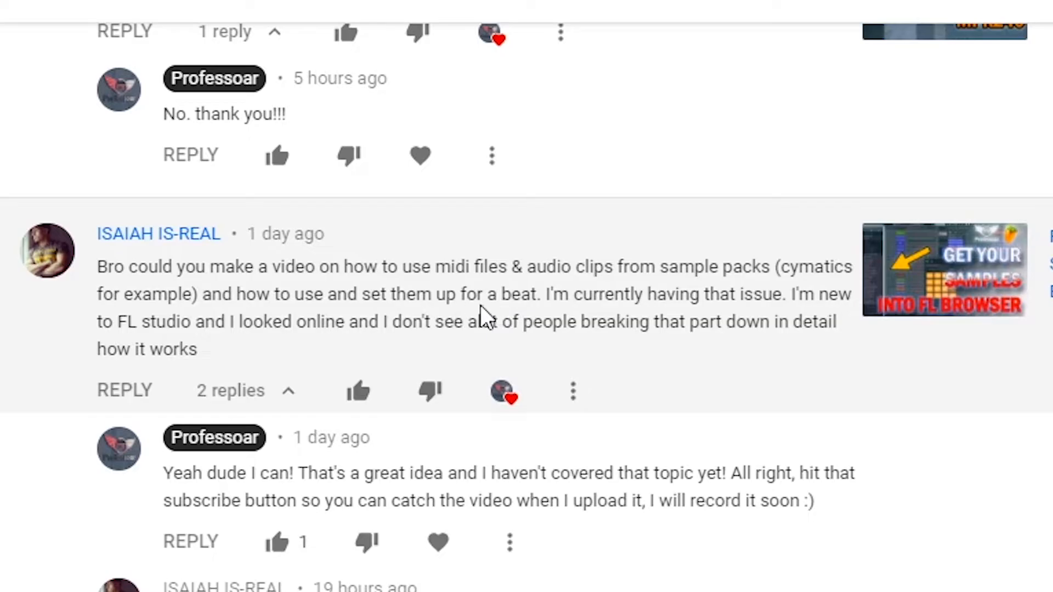
pyautogui.moveTo(759, 306)
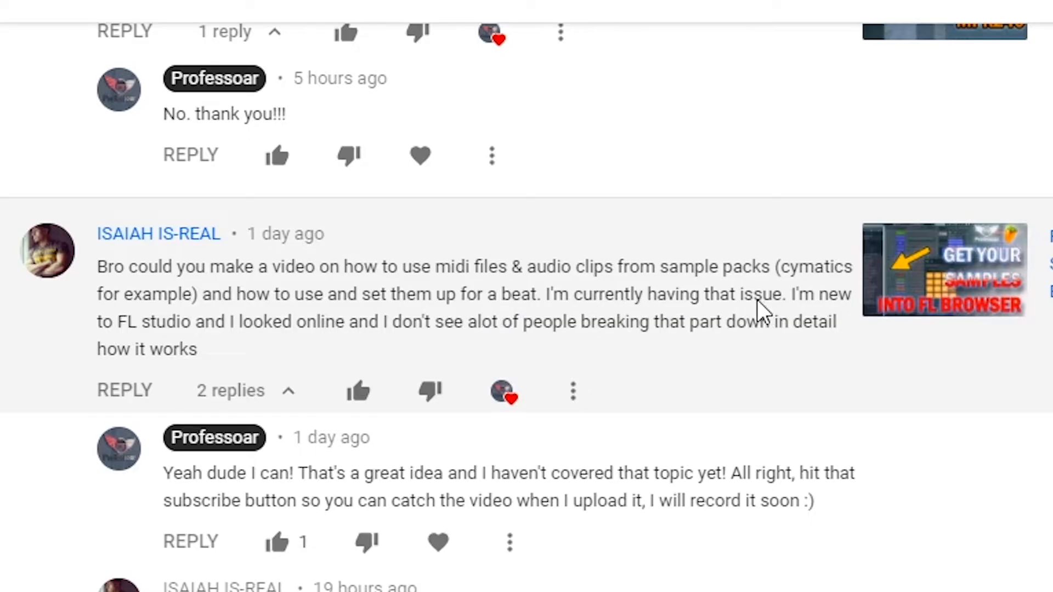
pyautogui.moveTo(413, 349)
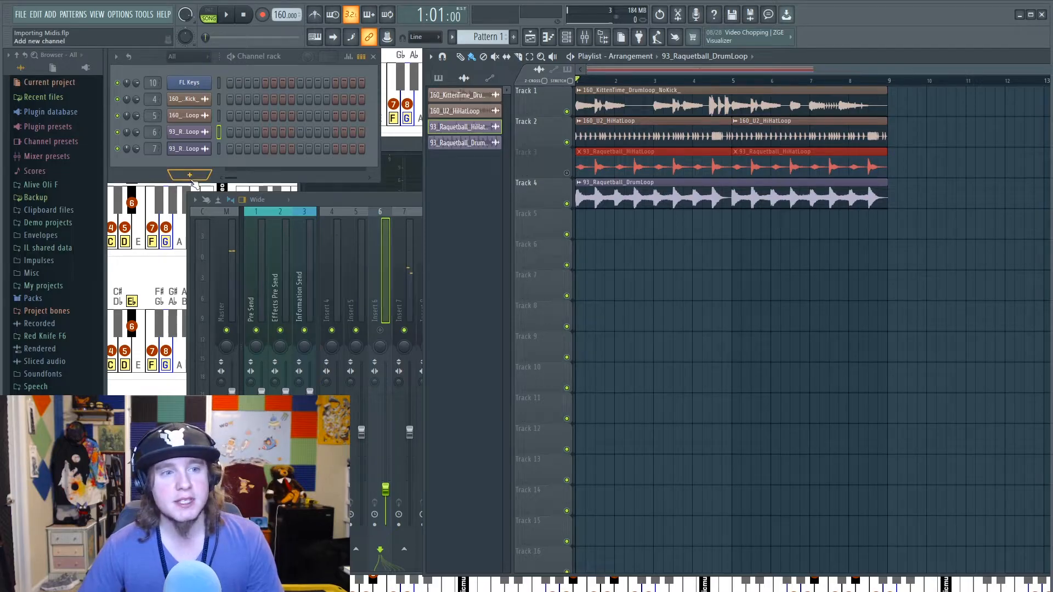
# Step: Peek at the add-instrument list, then bring the FL Keys channel up in the piano roll
pyautogui.click(189, 175)
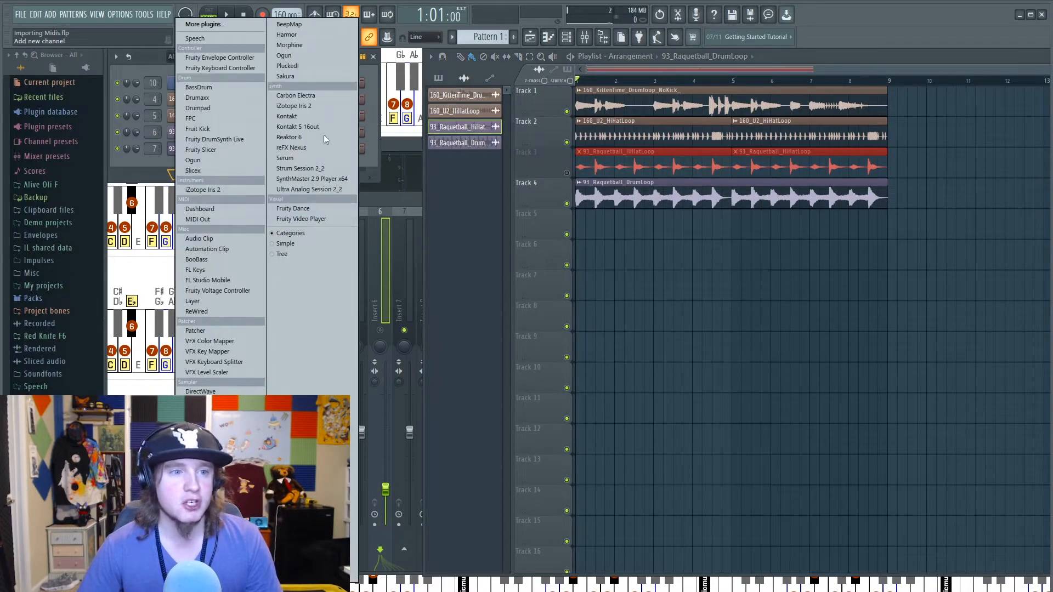
pyautogui.click(196, 270)
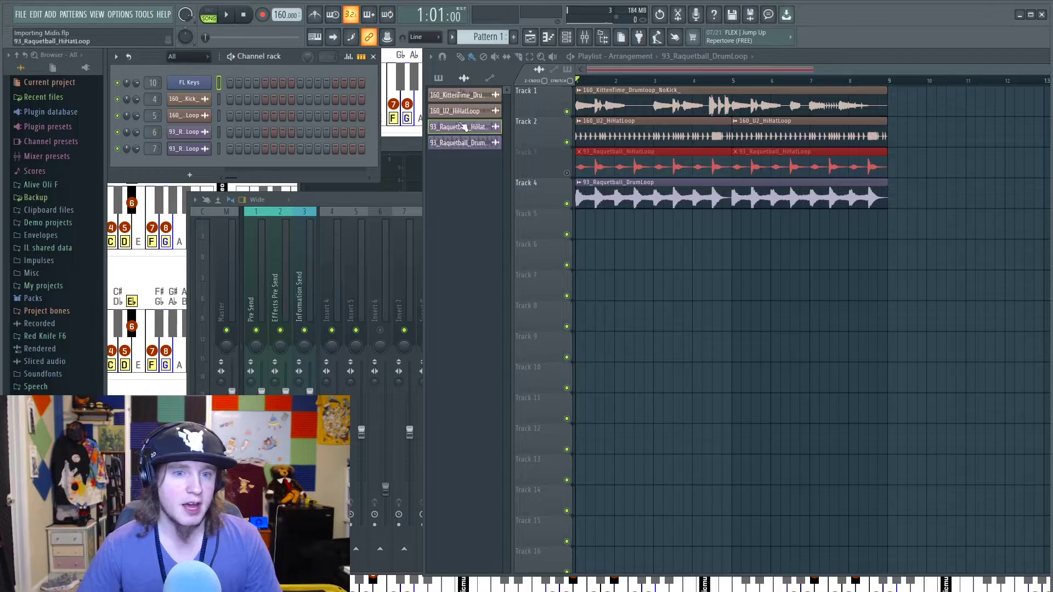
pyautogui.rightClick(189, 83)
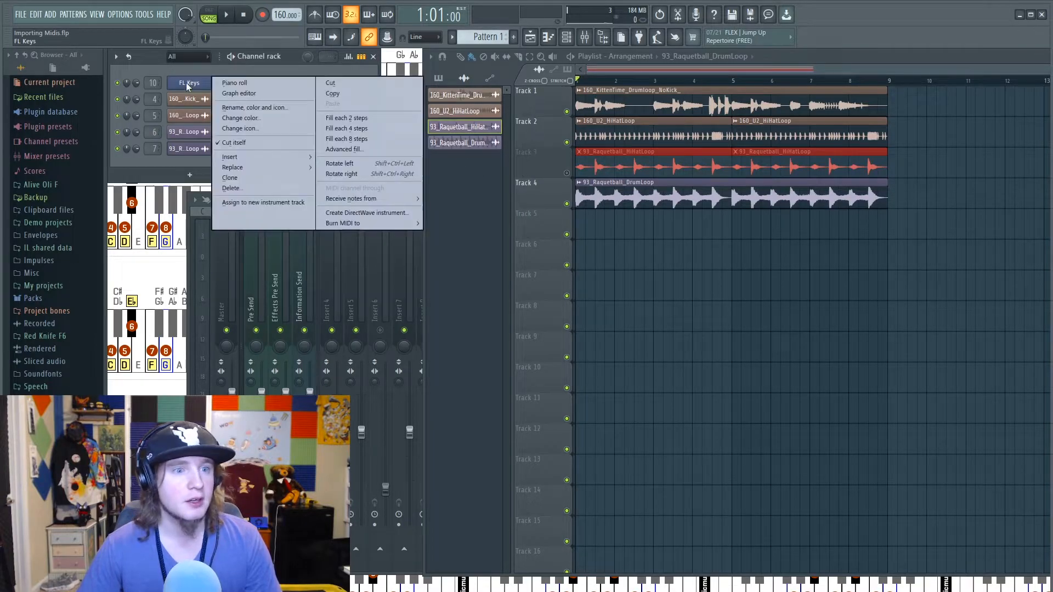
pyautogui.click(235, 82)
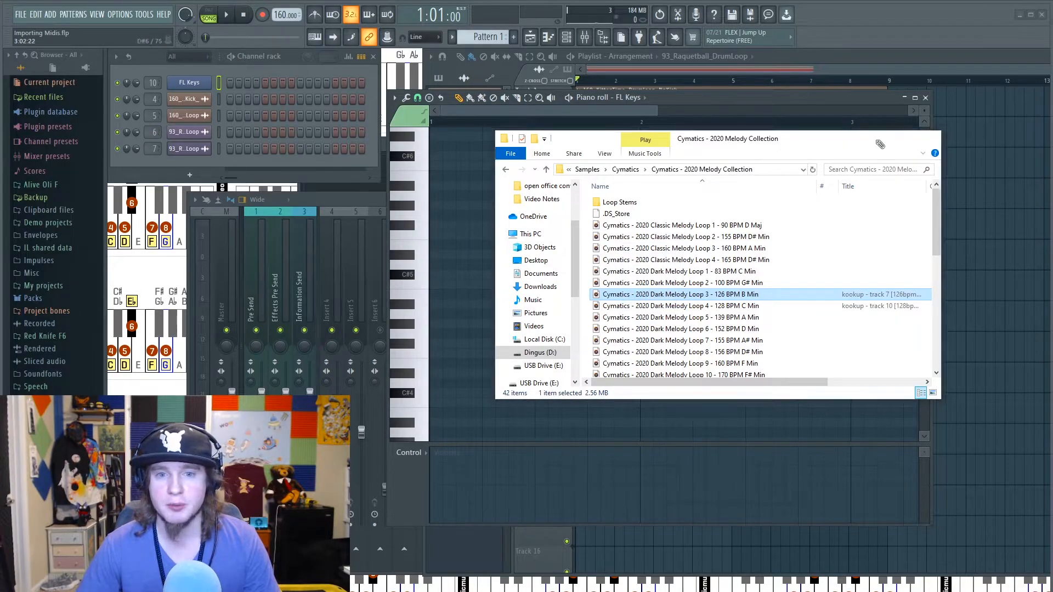
# Step: Import a MIDI from Crimson Hip-Hop MIDI Collection > Melody MIDI into the FL Keys piano roll
pyautogui.click(395, 97)
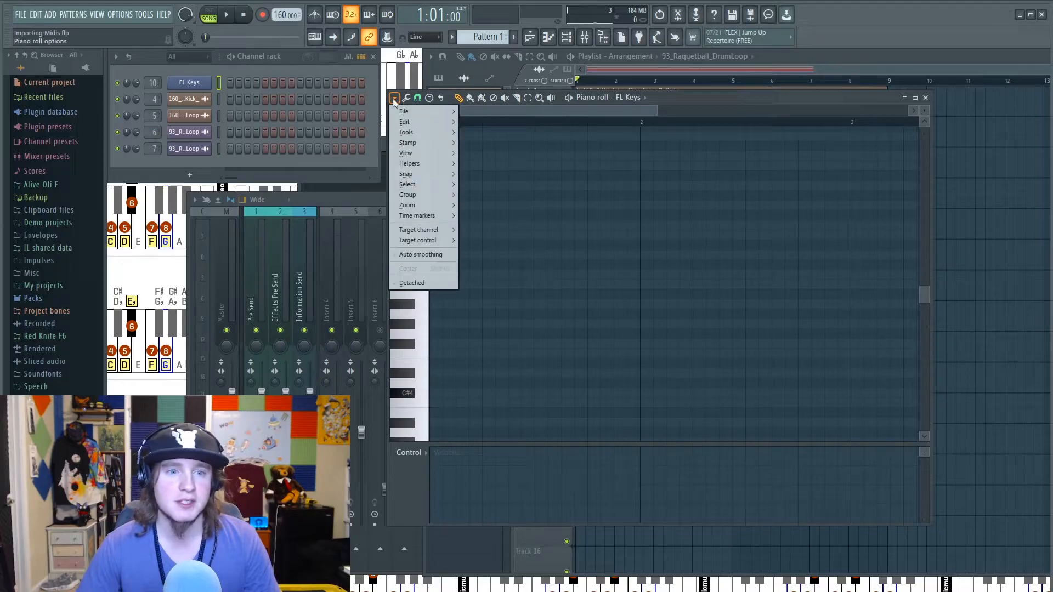
pyautogui.moveTo(403, 112)
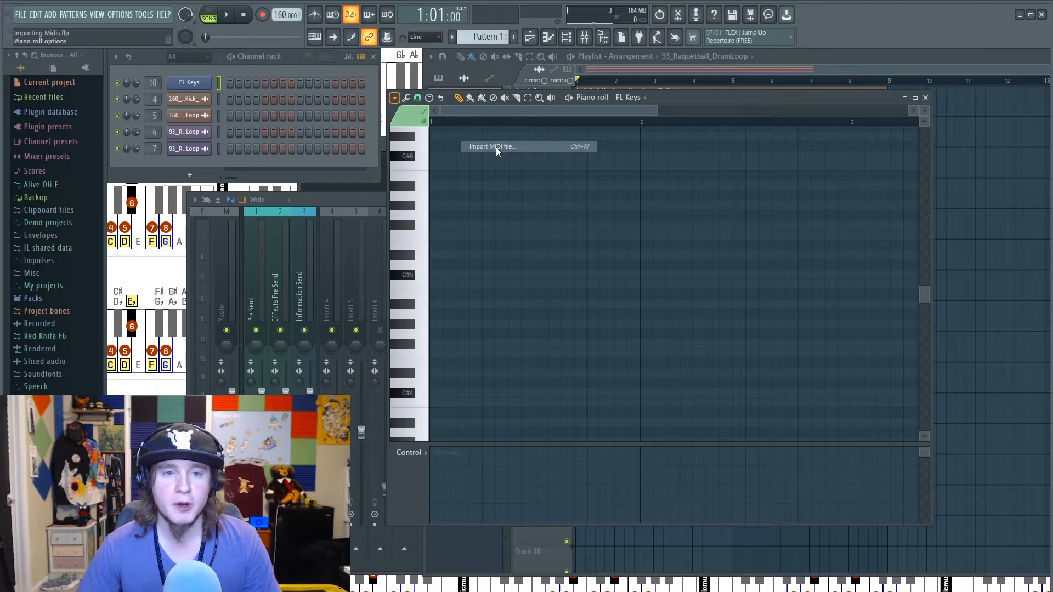
pyautogui.click(496, 147)
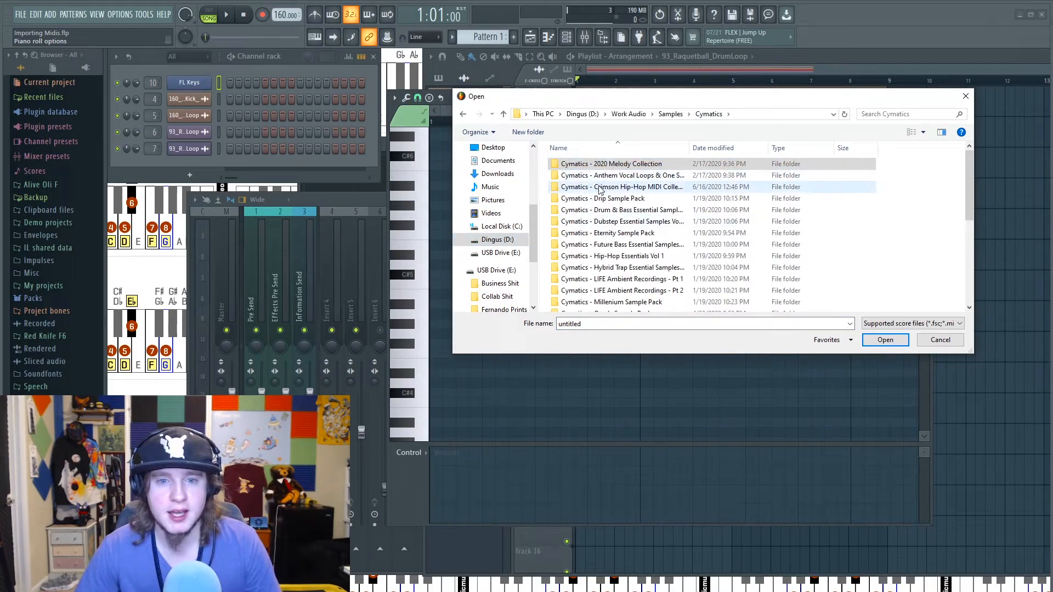
pyautogui.click(620, 186)
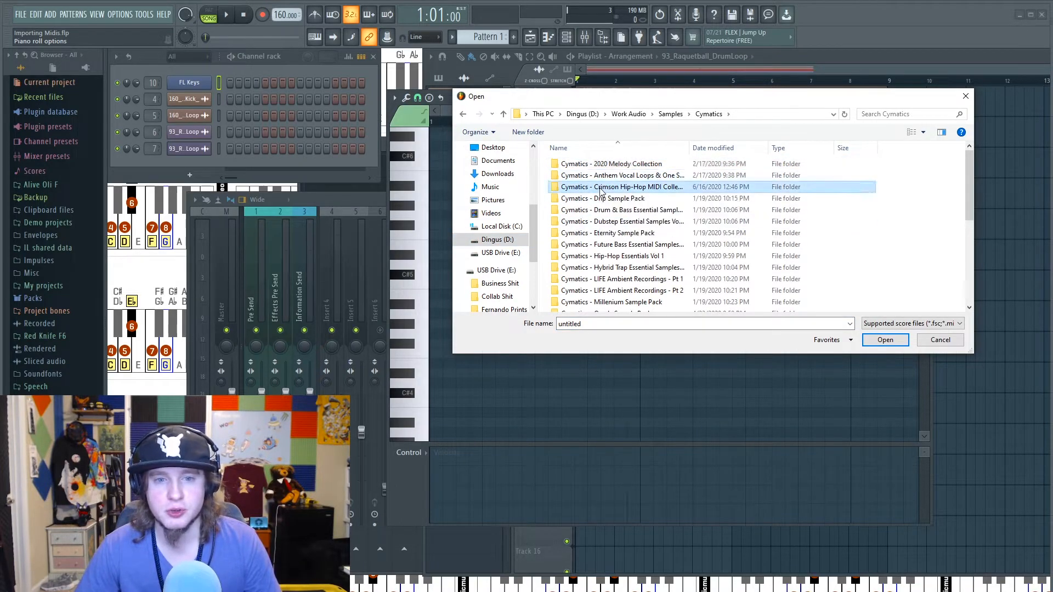
pyautogui.doubleClick(619, 187)
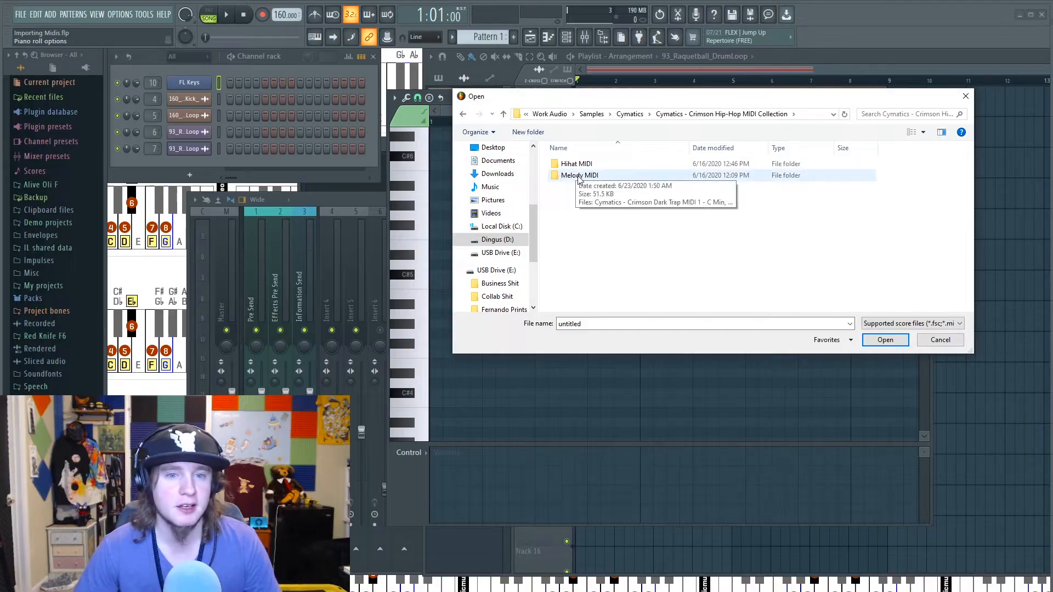
pyautogui.doubleClick(579, 174)
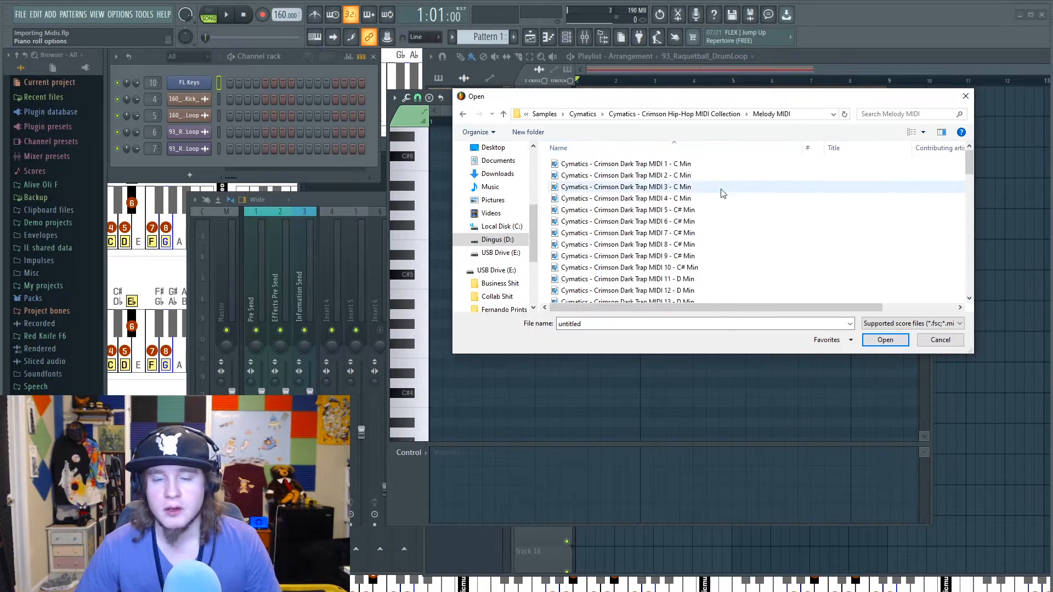
pyautogui.scroll(-3)
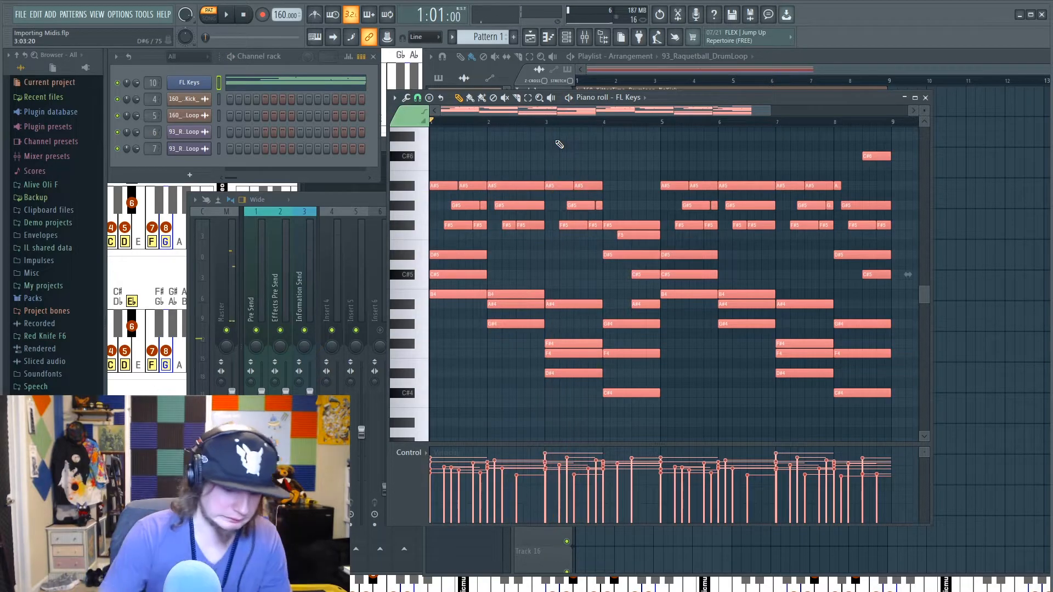
# Step: Play the melody, swap FL Keys for FLEX Laser Harp and sweep its Filter macro down and back up
pyautogui.click(226, 16)
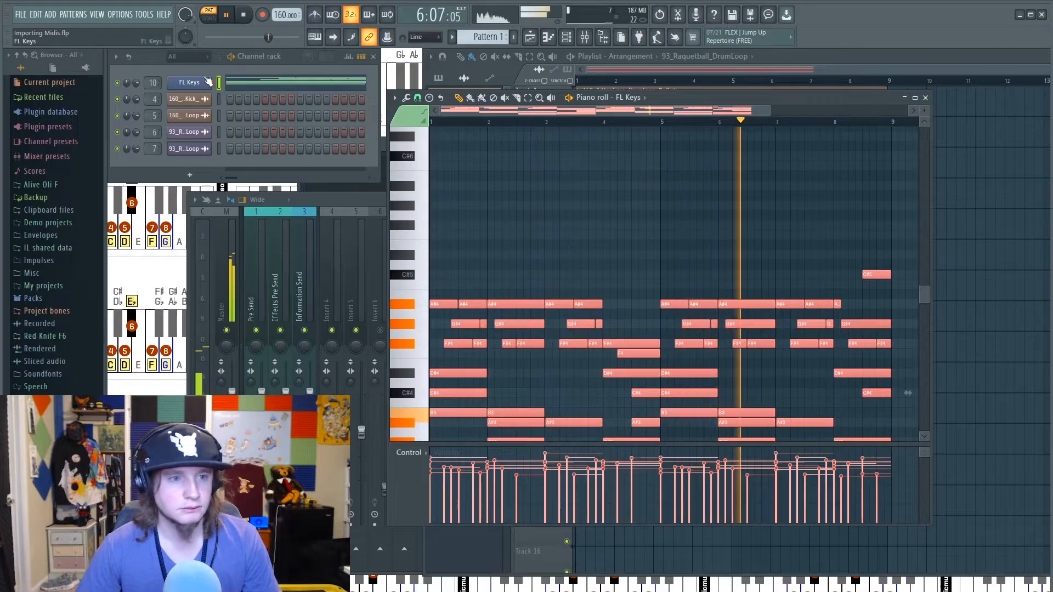
pyautogui.click(189, 82)
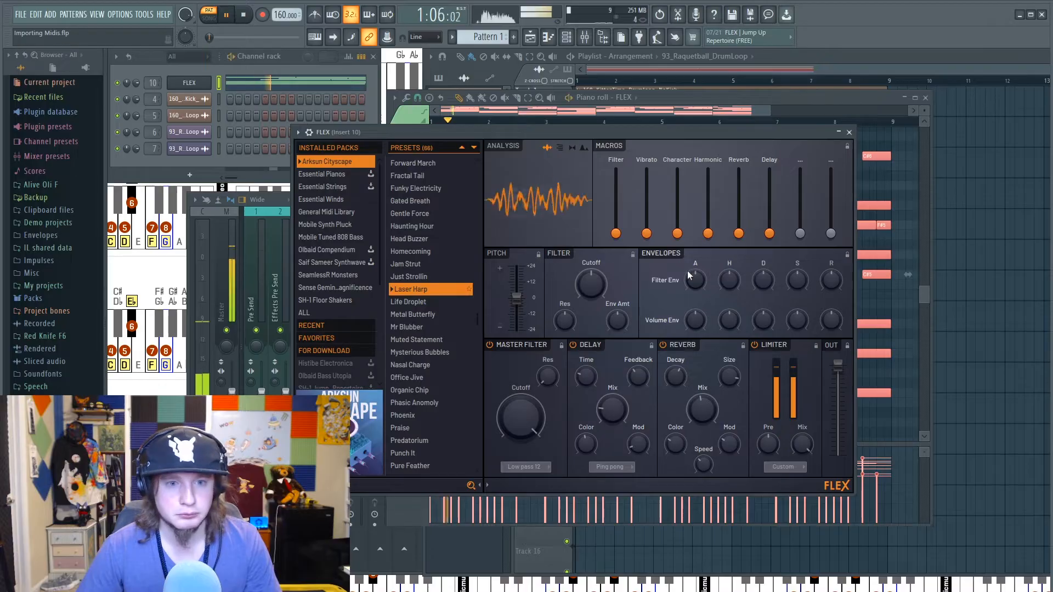
pyautogui.moveTo(616, 233); pyautogui.dragTo(615, 238)
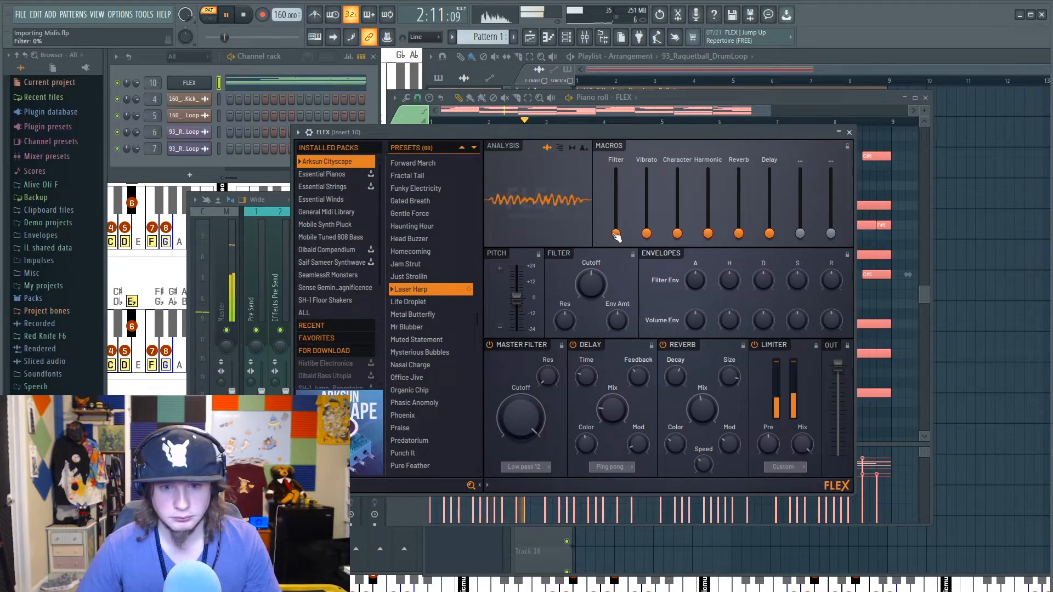
pyautogui.moveTo(616, 234); pyautogui.dragTo(616, 187)
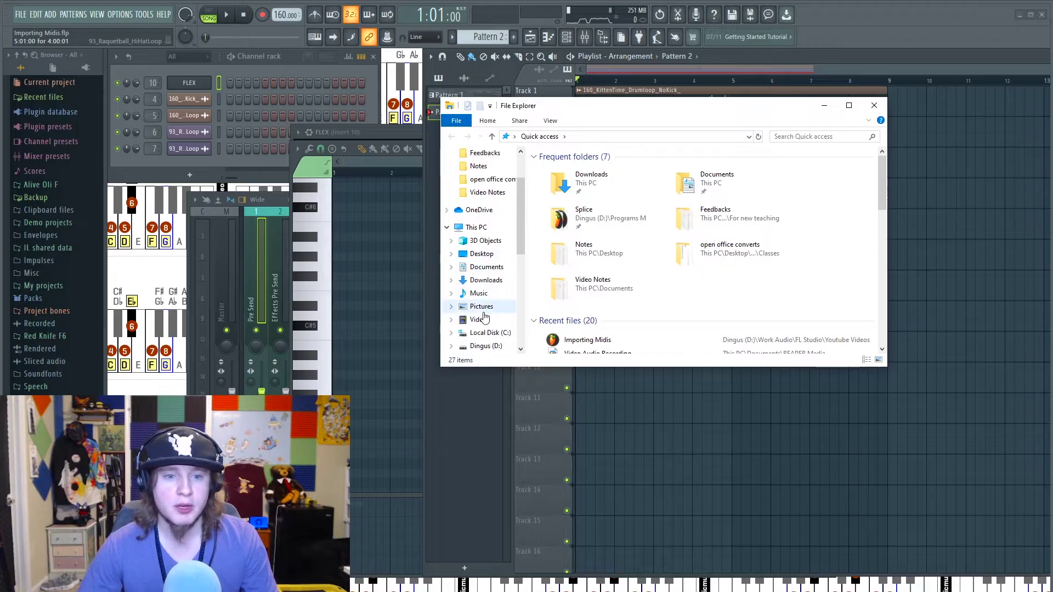
# Step: Browse D: > Samples > Cymatics > Crimson Hip-Hop MIDI Collection > Melody MIDI in File Explorer
pyautogui.click(484, 346)
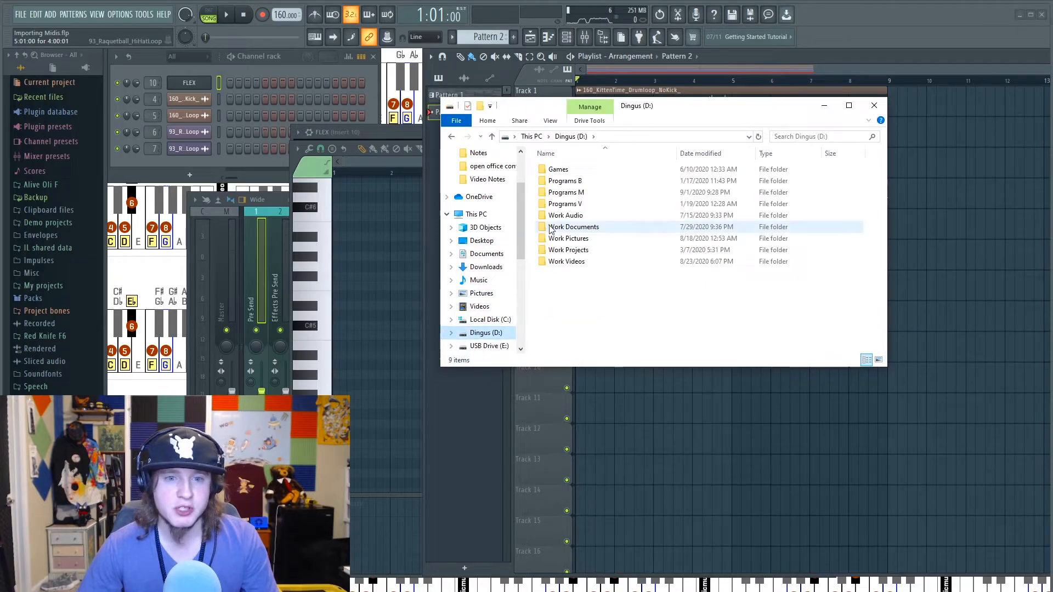
pyautogui.doubleClick(566, 215)
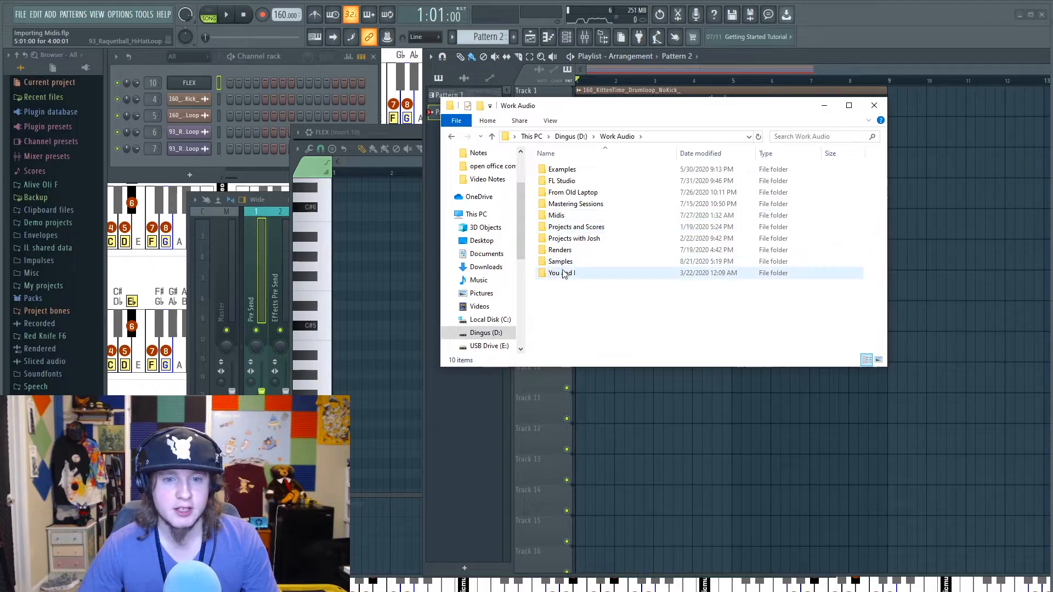
pyautogui.doubleClick(560, 261)
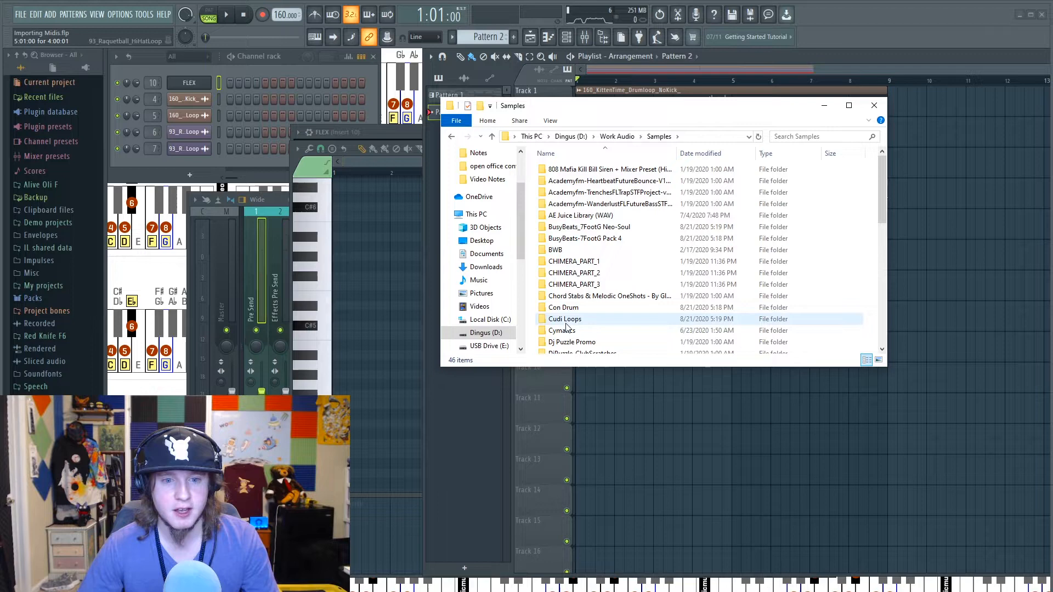
pyautogui.doubleClick(561, 331)
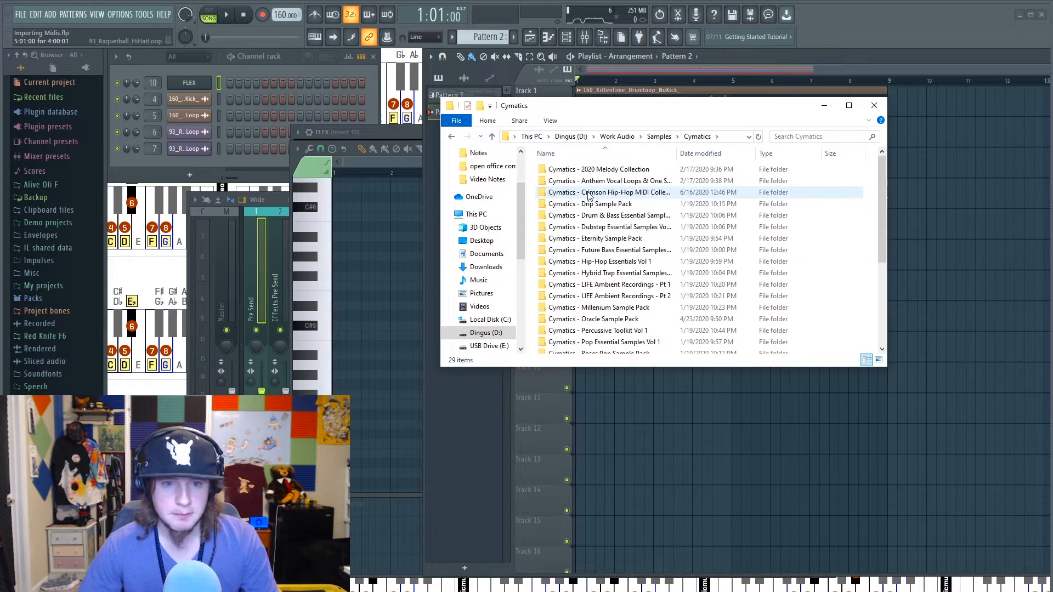
pyautogui.doubleClick(605, 192)
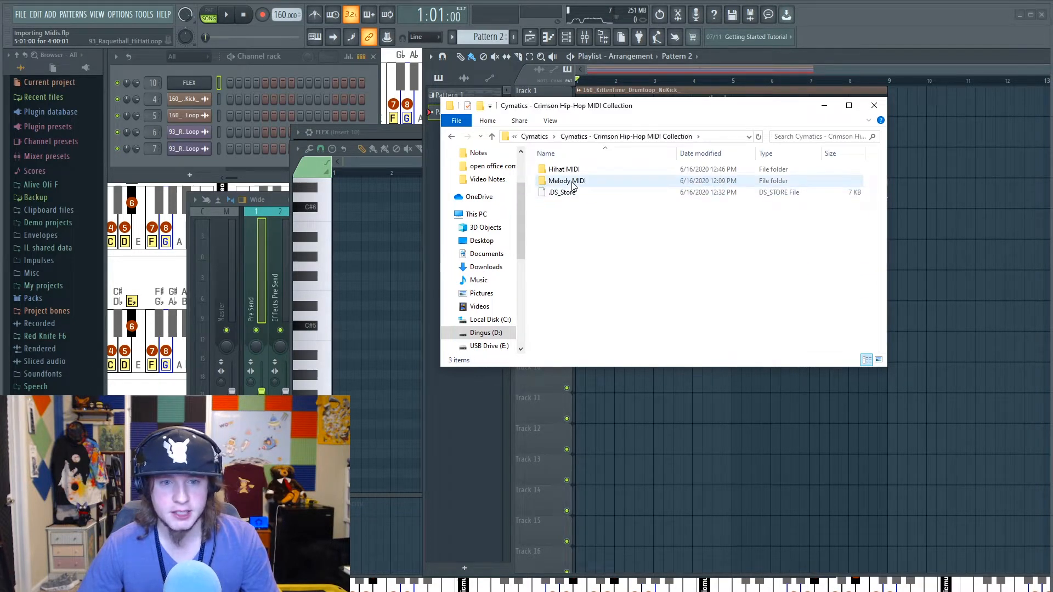
pyautogui.doubleClick(566, 179)
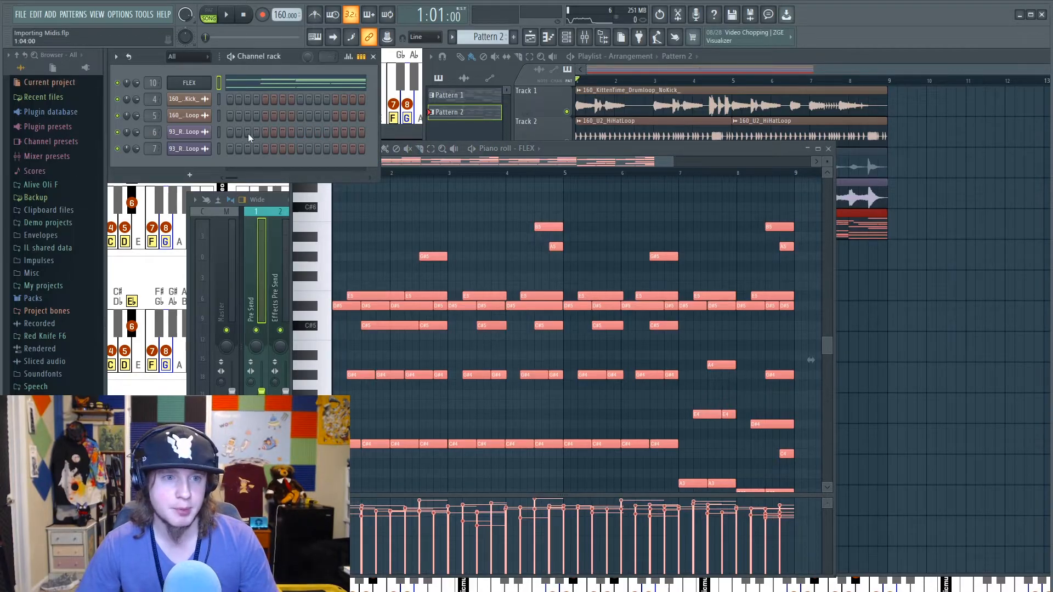
pyautogui.moveTo(461, 159)
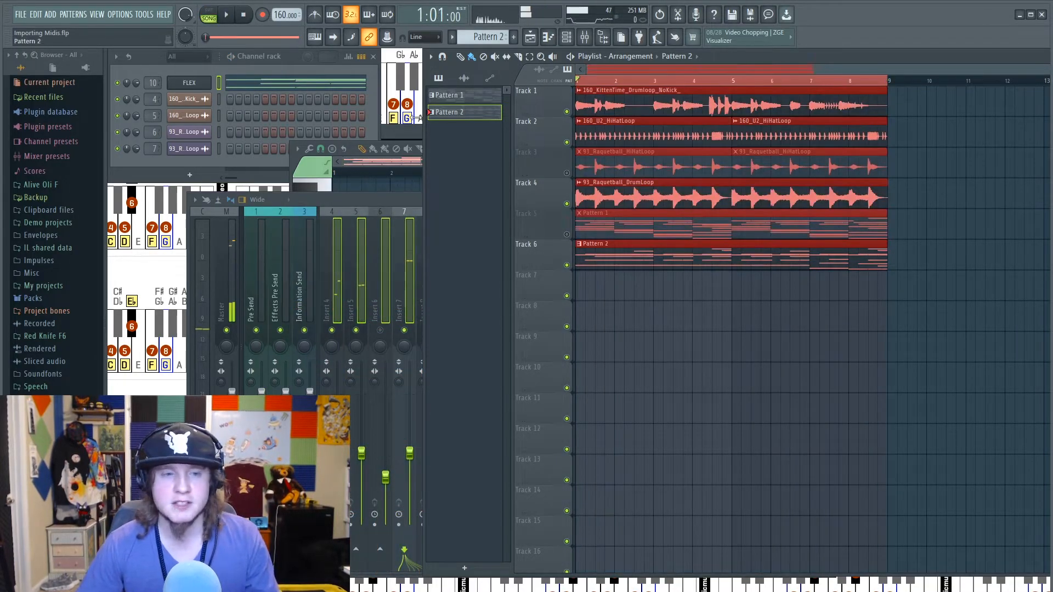
# Step: Bring up the FLEX channel's plugin window from the channel rack
pyautogui.click(189, 82)
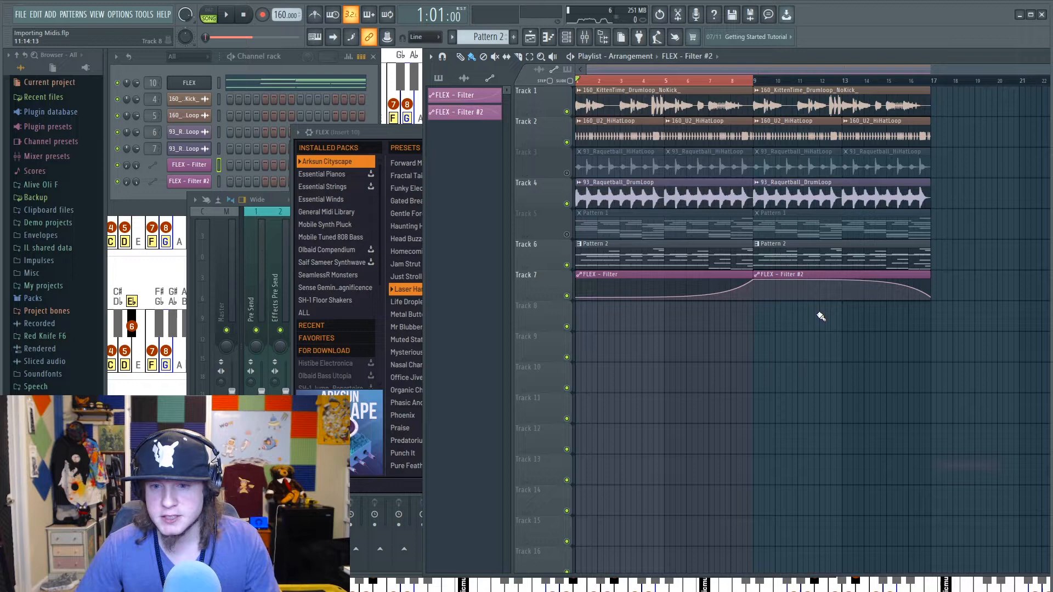
pyautogui.moveTo(632, 119)
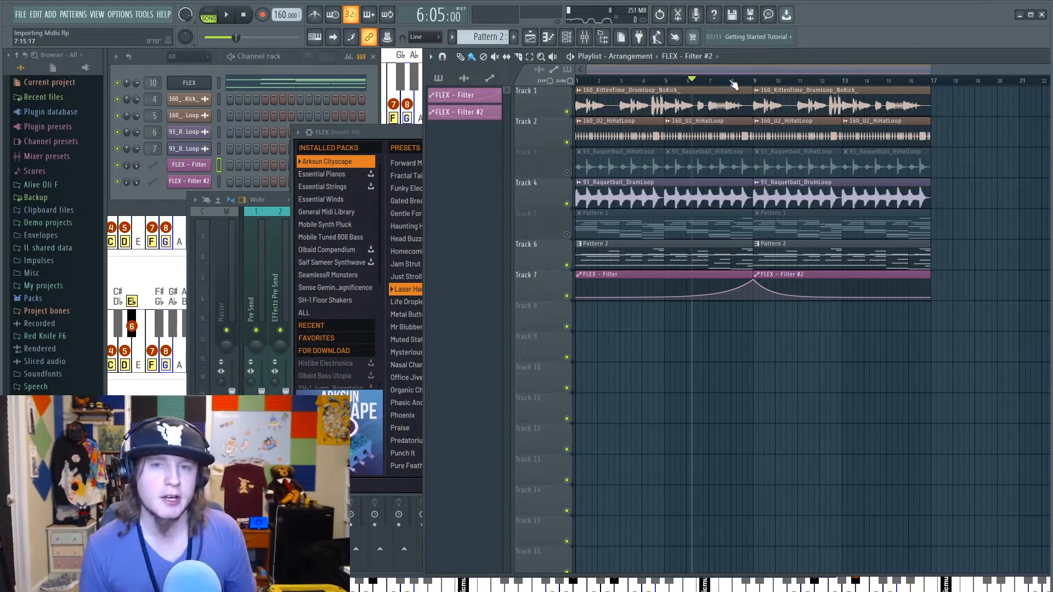
# Step: Show the FLEX melody in the piano roll and switch to Pattern 1
pyautogui.rightClick(189, 82)
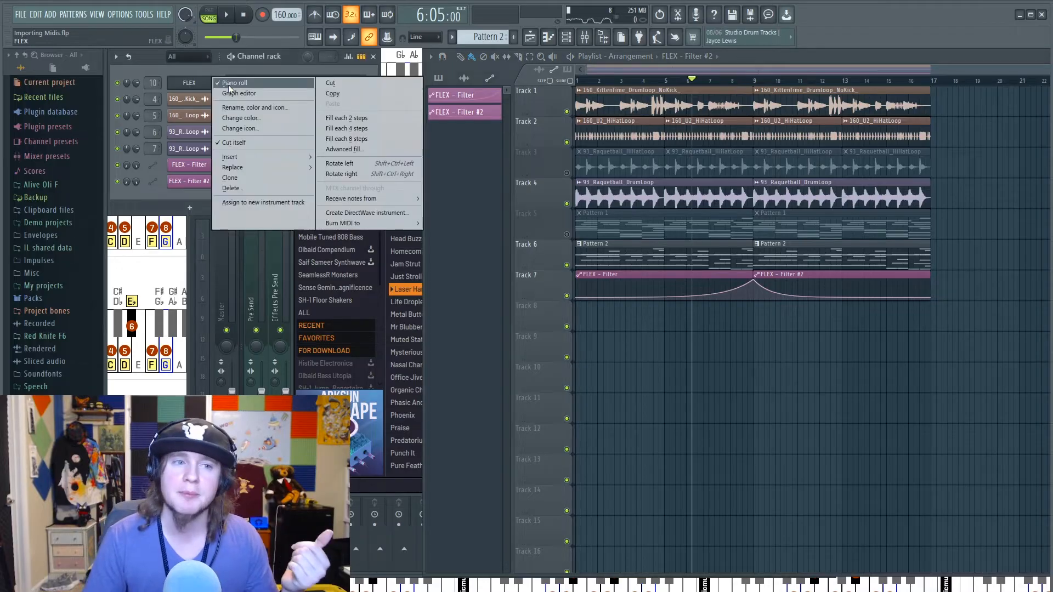
pyautogui.click(230, 83)
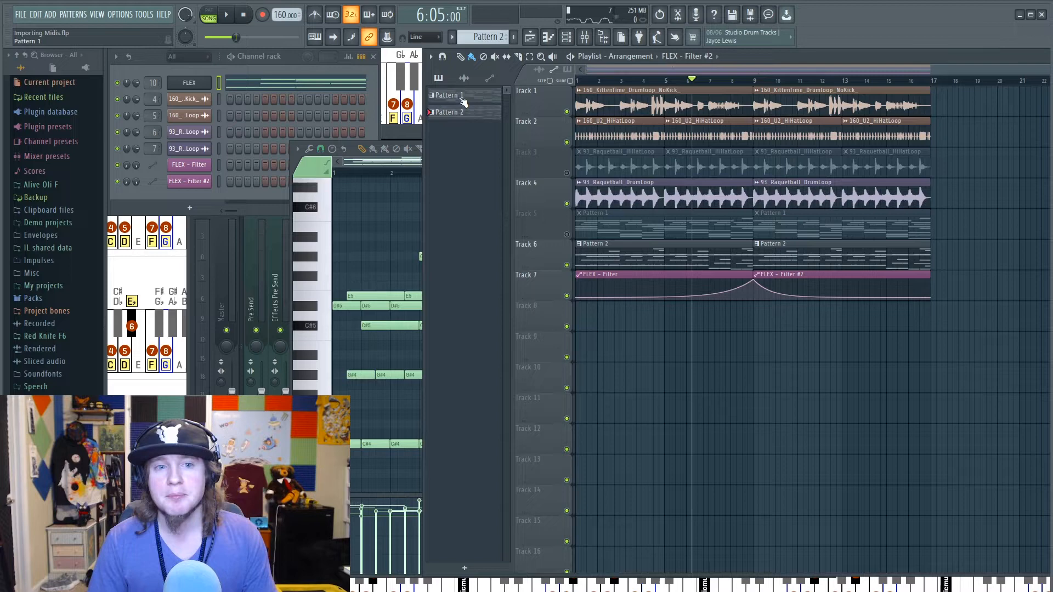
pyautogui.click(448, 94)
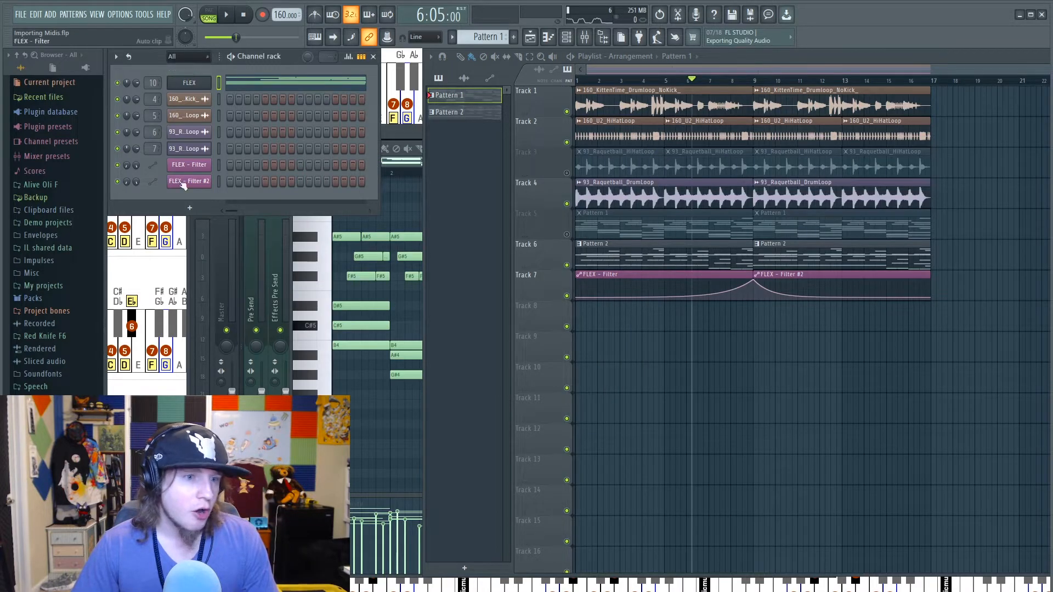
# Step: Create a Percussion filter group from the channel rack's display filter menu
pyautogui.click(189, 57)
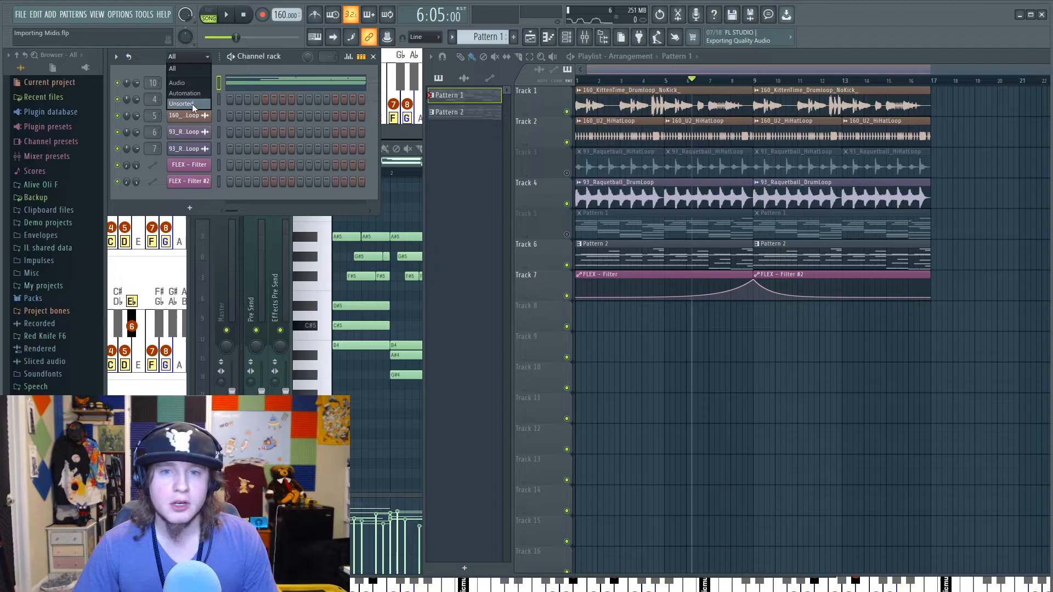
pyautogui.rightClick(181, 103)
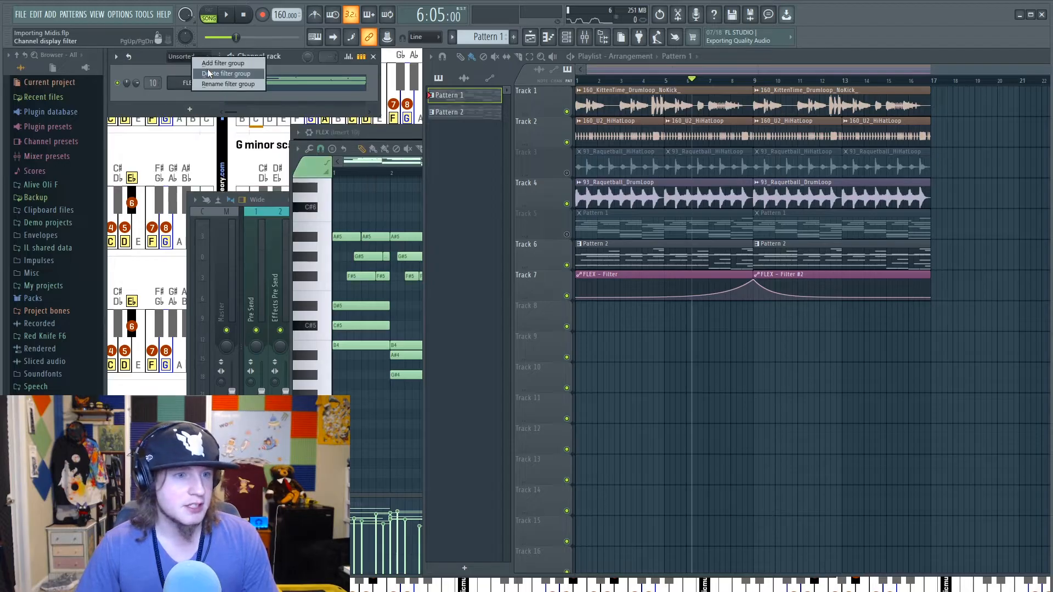
pyautogui.click(228, 83)
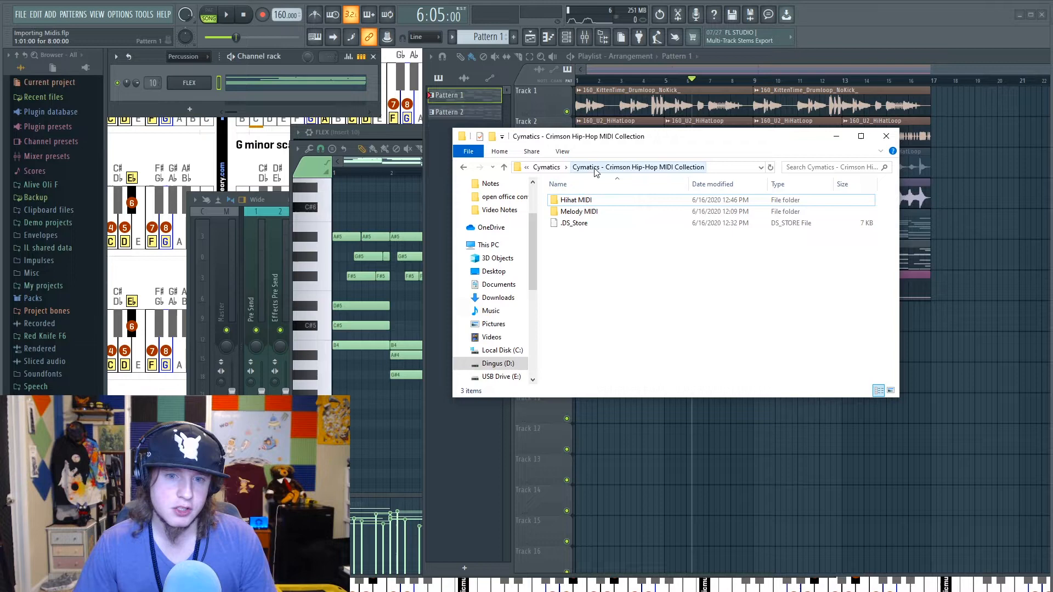
# Step: Browse the Drip Sample Pack's drum loops and bring a loop into the playlist
pyautogui.click(544, 167)
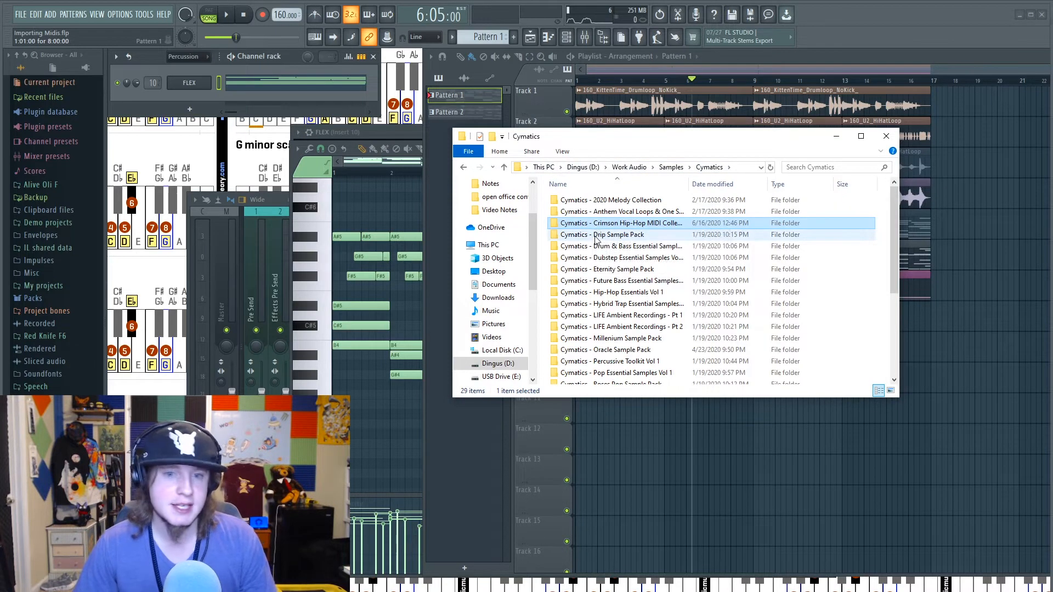
pyautogui.doubleClick(603, 235)
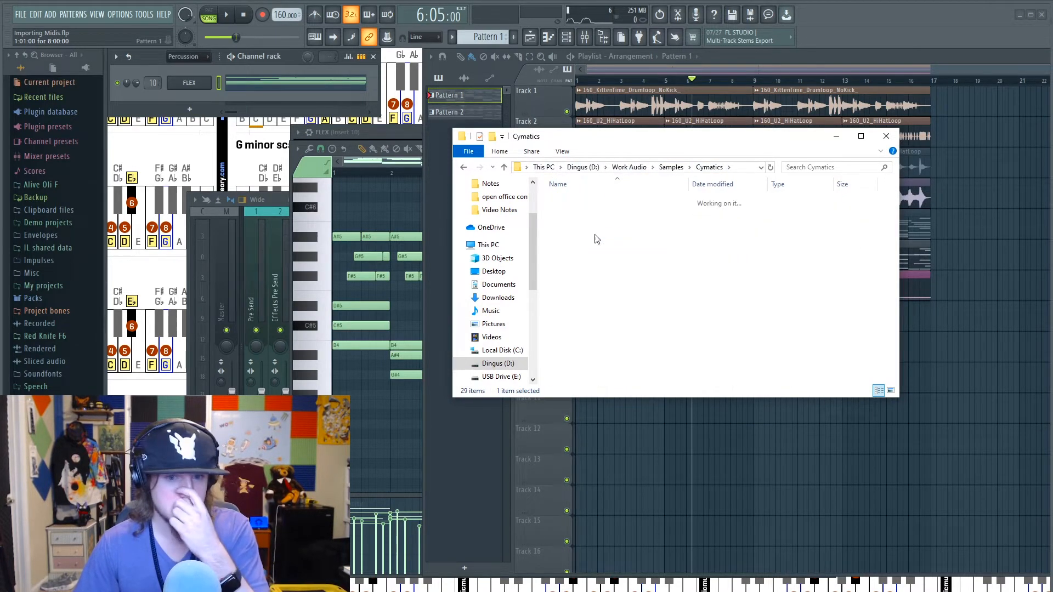
pyautogui.doubleClick(588, 211)
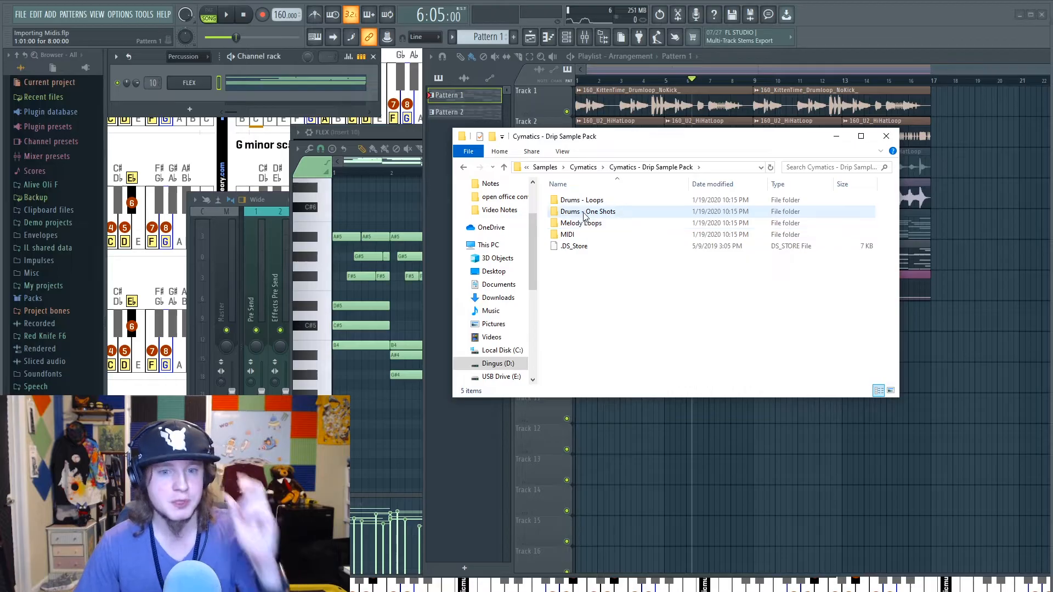
pyautogui.doubleClick(587, 212)
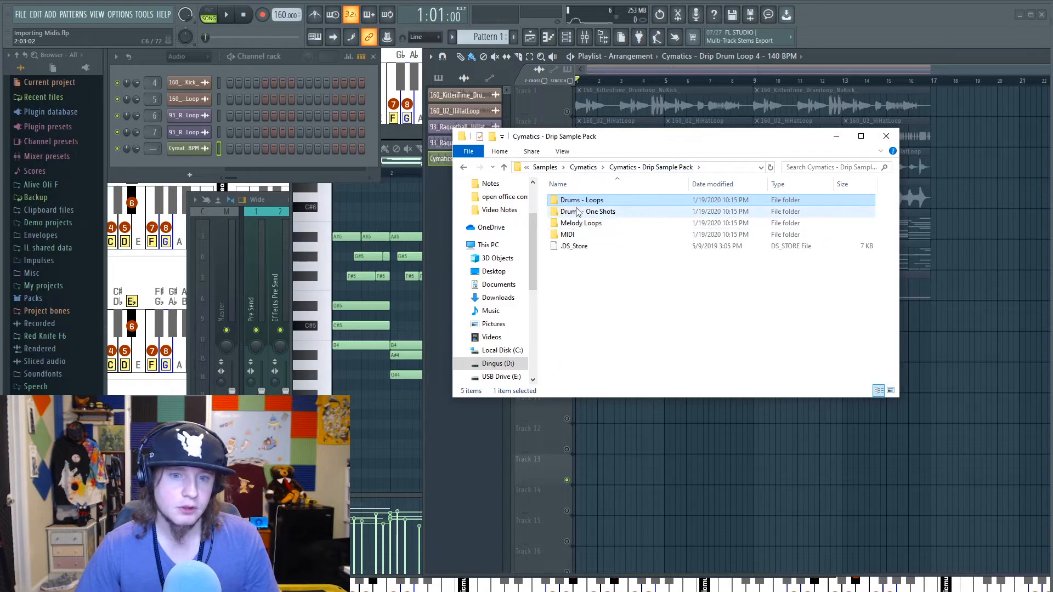
# Step: Reach Drums - One Shots > Kicks and bring a Drip kick one-shot into the channel rack
pyautogui.doubleClick(587, 212)
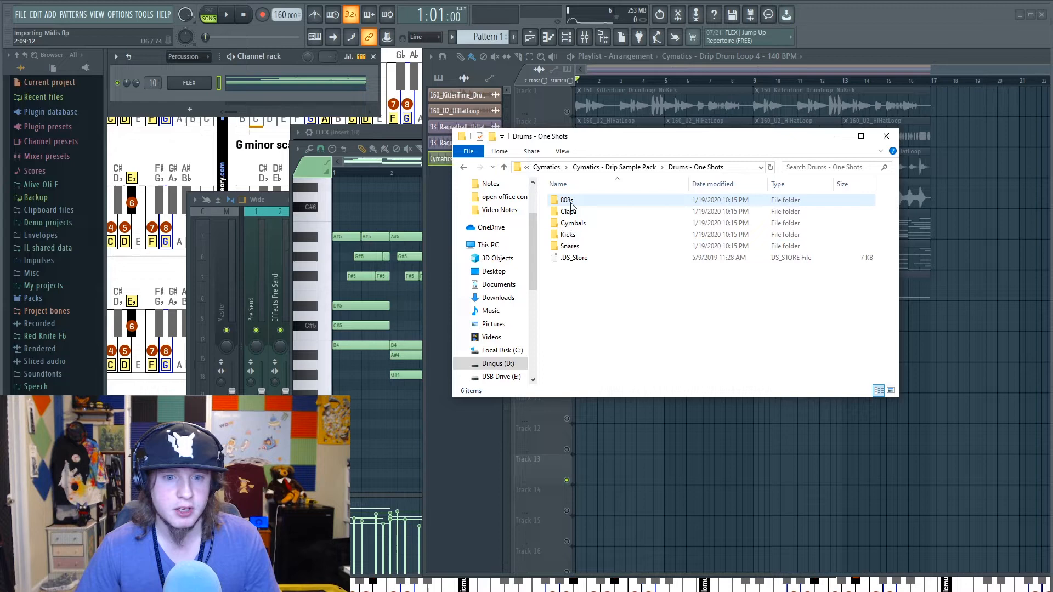
pyautogui.doubleClick(568, 234)
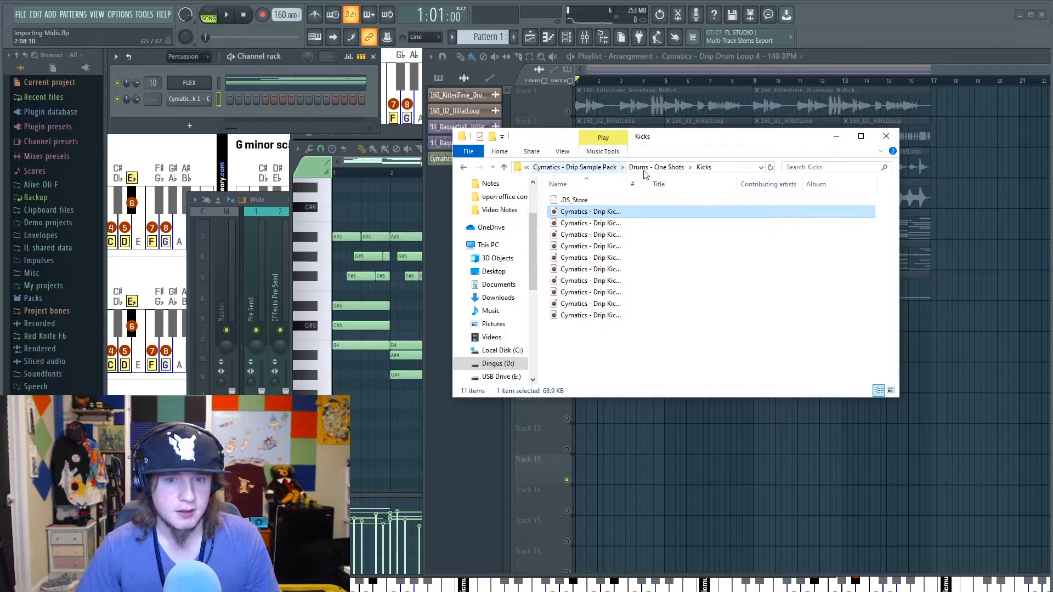
pyautogui.click(656, 167)
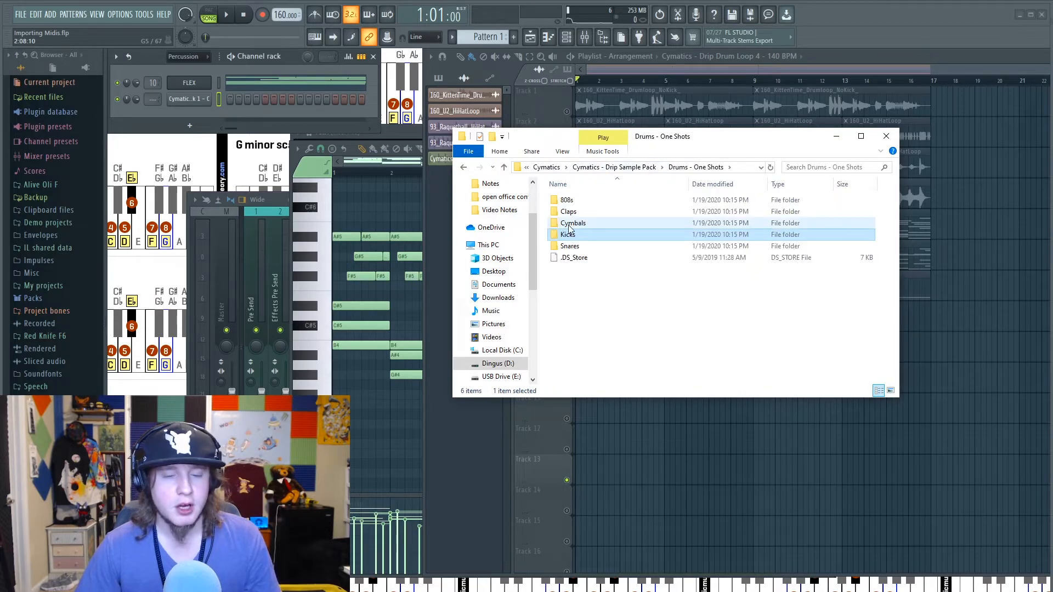
pyautogui.click(568, 234)
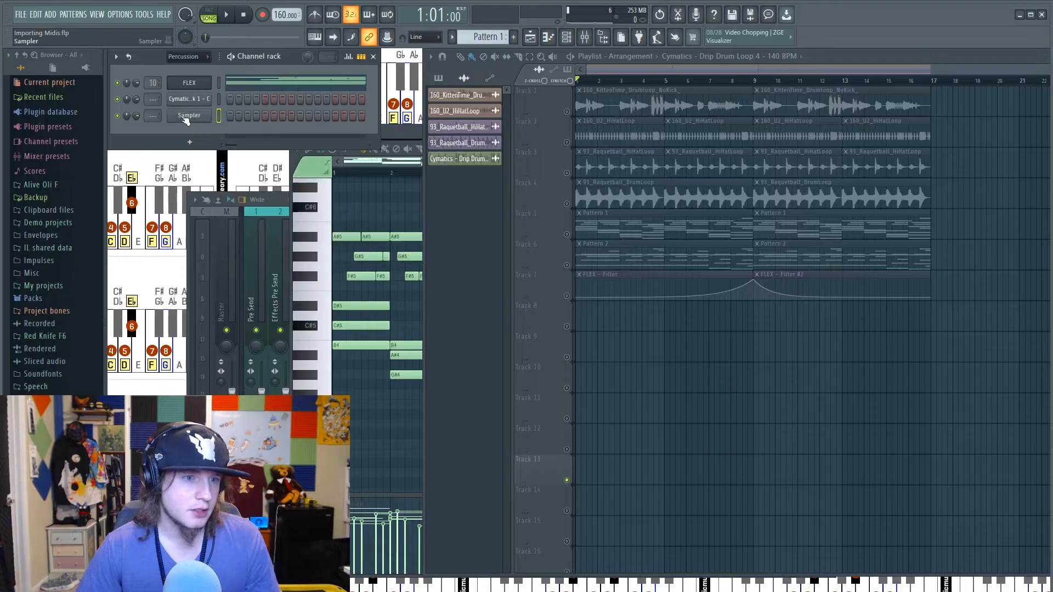
# Step: Load Cymatics - Drip Clap 5 from the Claps one-shot folder into the empty Sampler channel
pyautogui.click(189, 115)
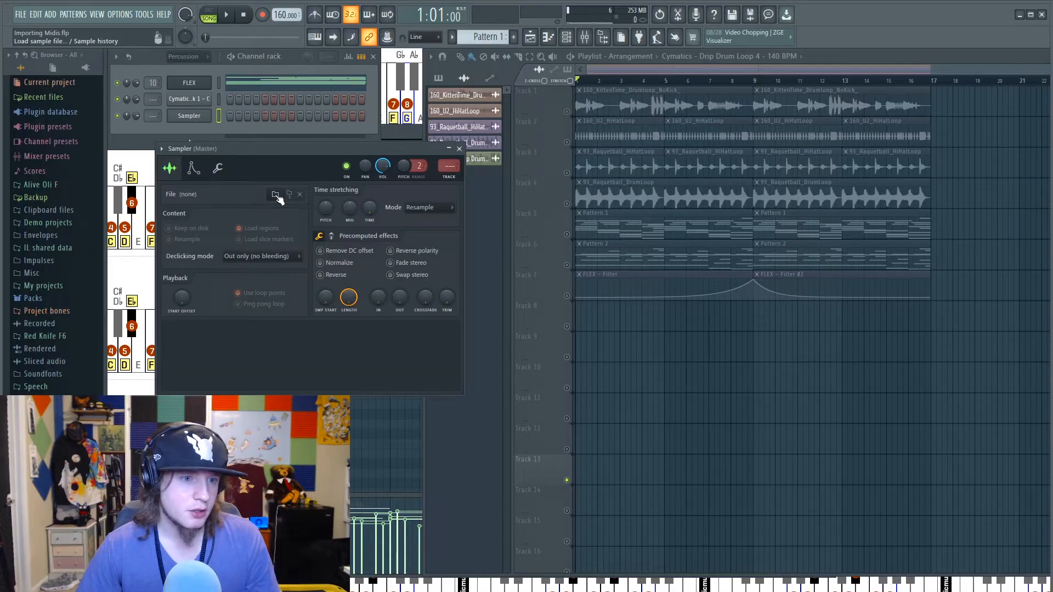
pyautogui.click(274, 194)
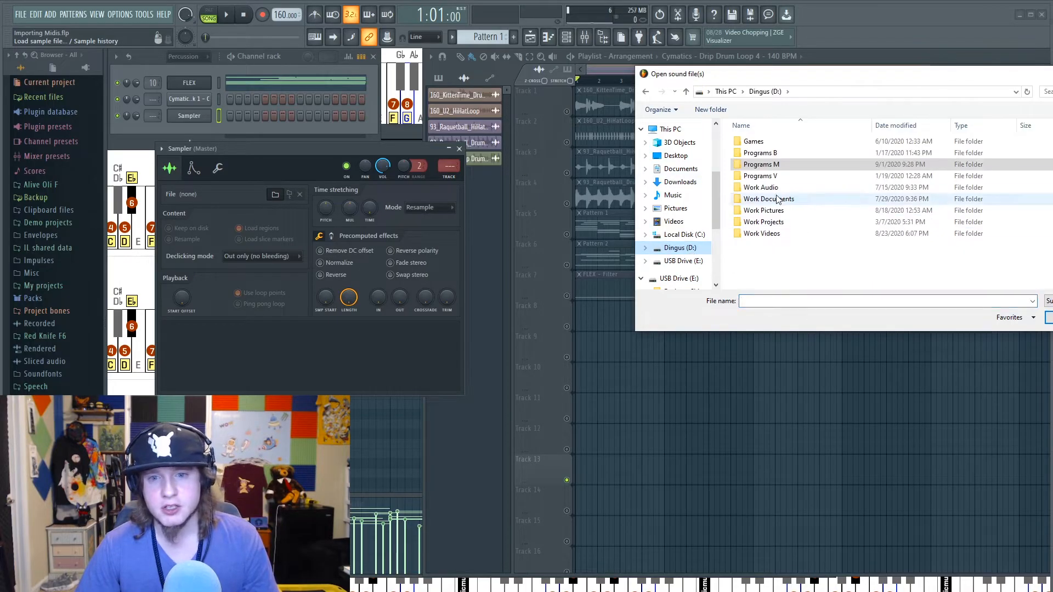
pyautogui.doubleClick(762, 186)
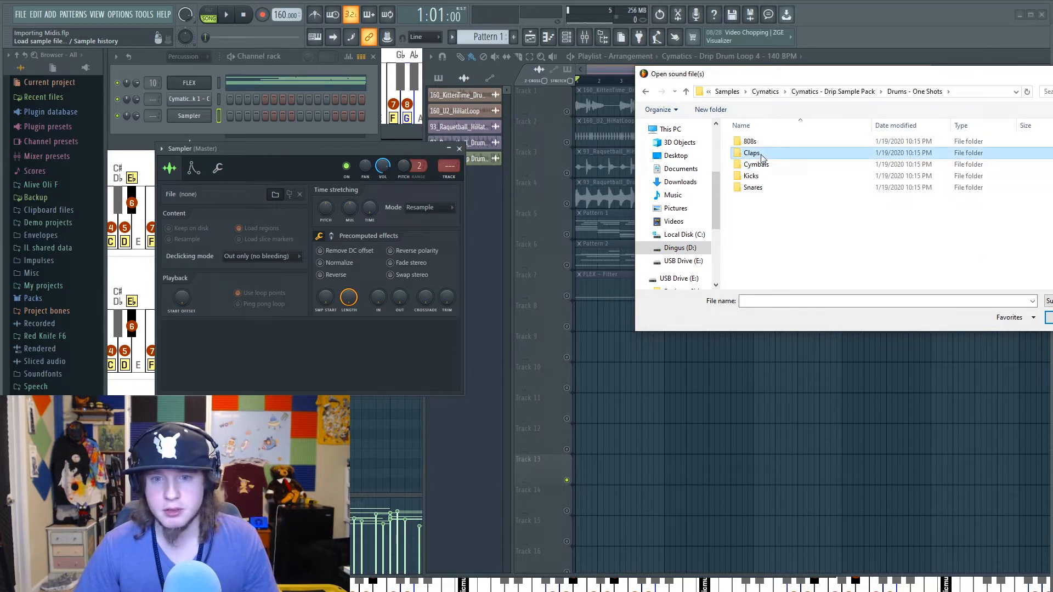
pyautogui.doubleClick(751, 153)
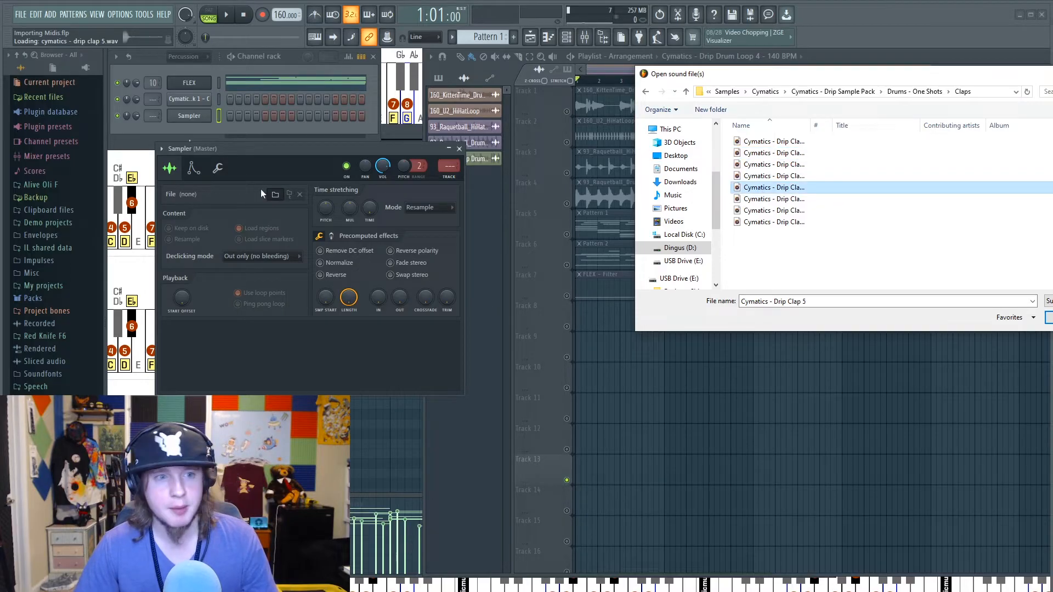
pyautogui.click(775, 140)
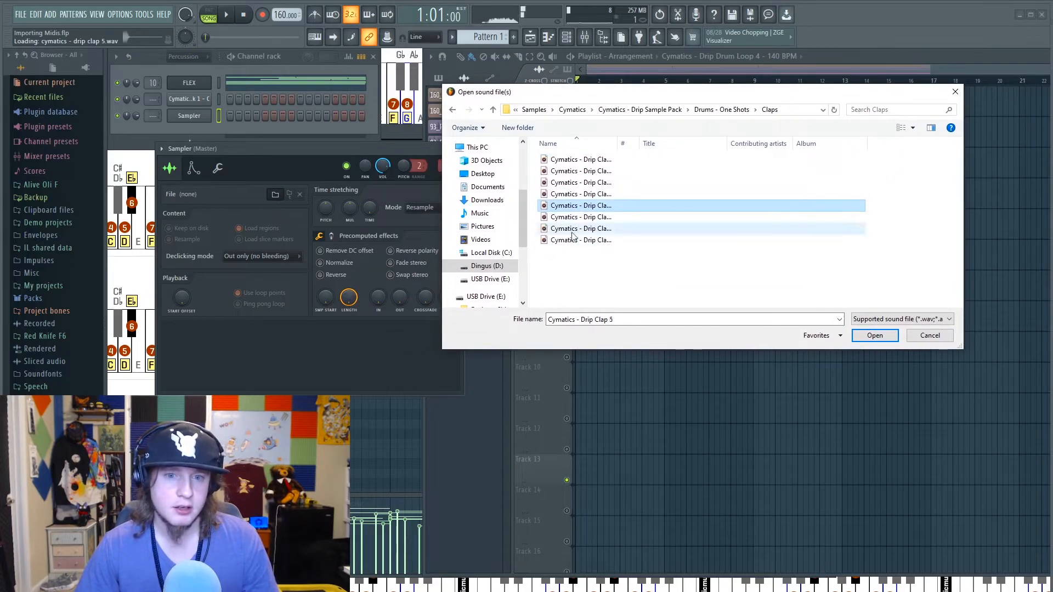
pyautogui.click(876, 335)
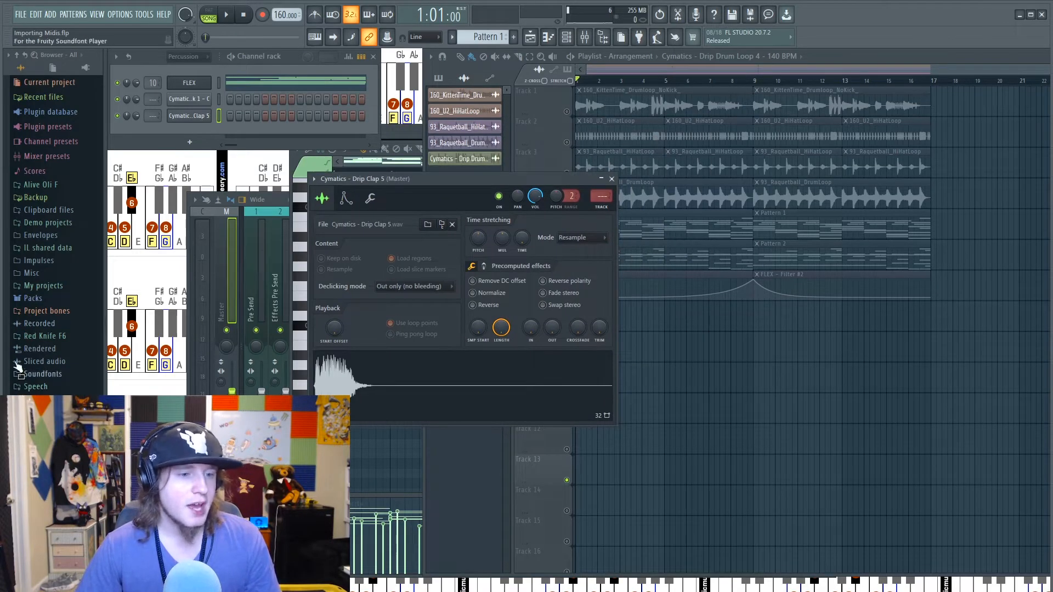
# Step: Expand the browser's Packs collection toward the Cymatics Drip Sample Pack one-shots
pyautogui.click(33, 298)
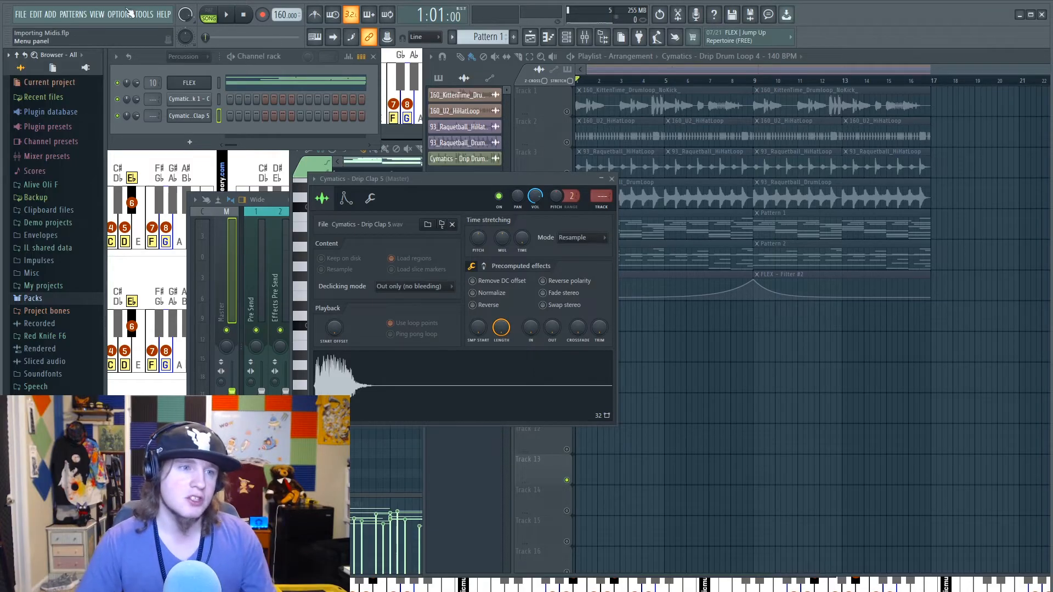
pyautogui.click(122, 14)
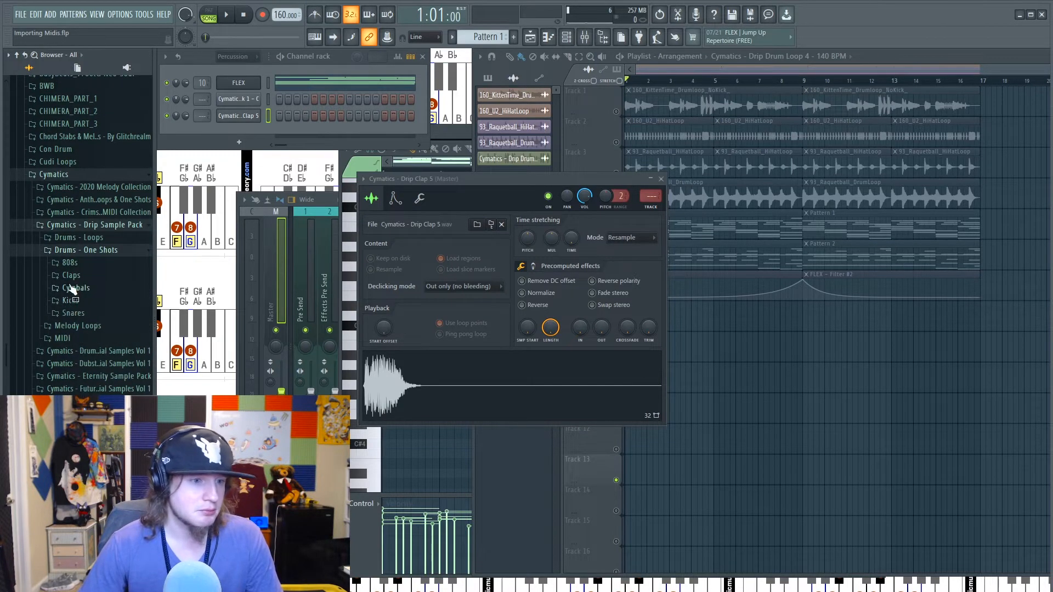
# Step: Drag a Cymatics Drip Closed Hihat from Cymbals > Closed Hihats into the channel rack
pyautogui.click(76, 287)
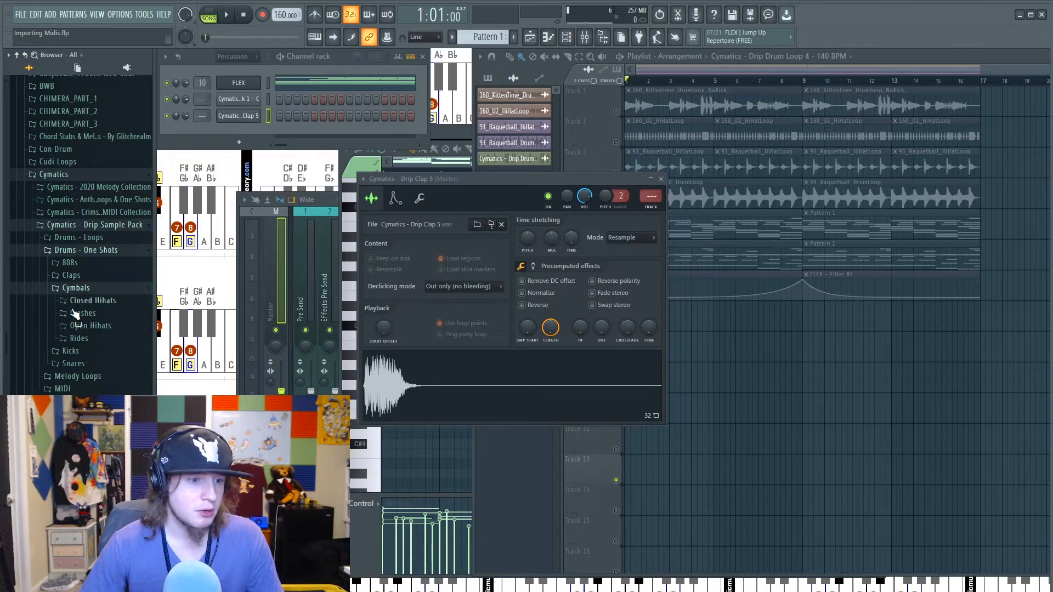
pyautogui.click(92, 300)
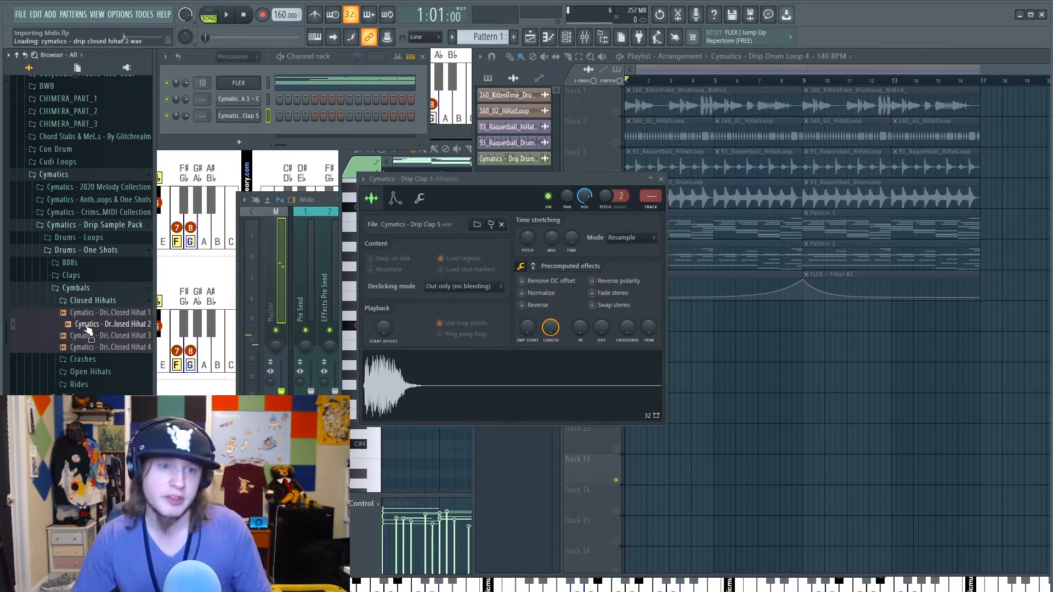
pyautogui.moveTo(112, 324); pyautogui.dragTo(238, 157)
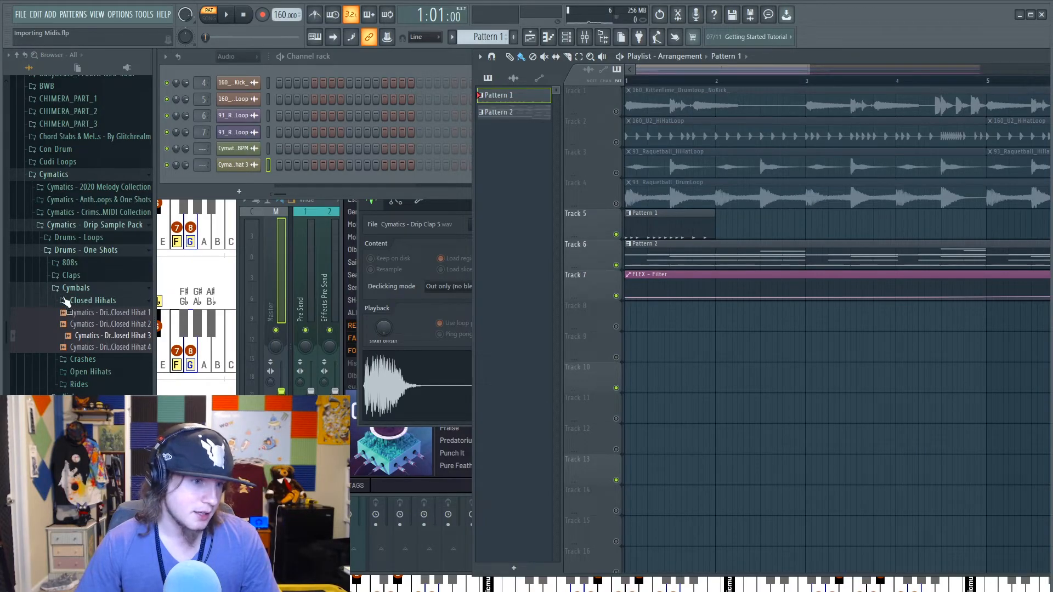
# Step: Browse Cymbals > Rides for Drip Ride 1, then repeat the ride and Pattern 1 clips along tracks 8 and 5
pyautogui.click(93, 299)
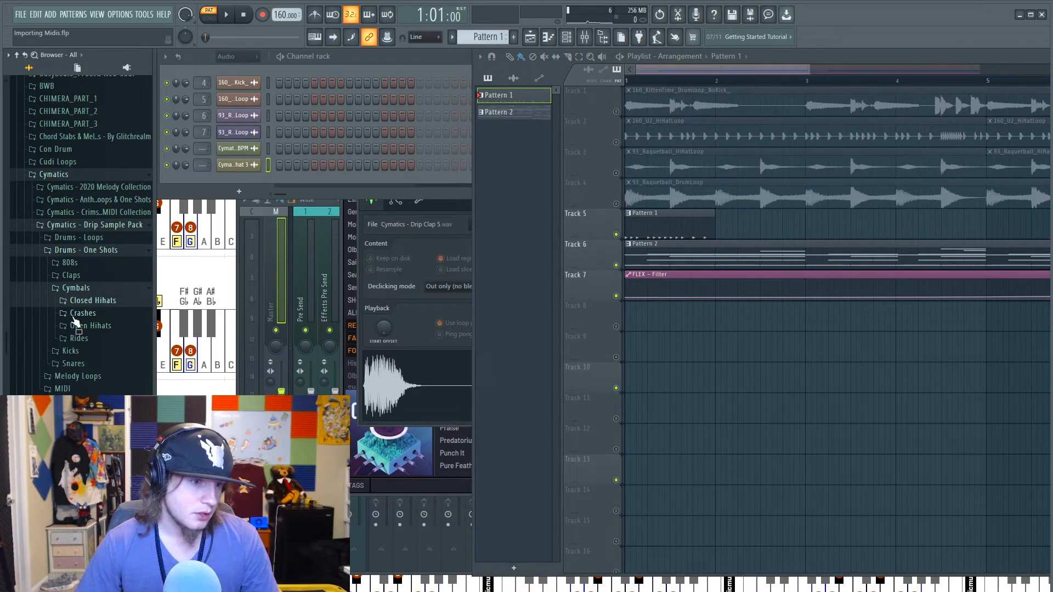
pyautogui.click(79, 338)
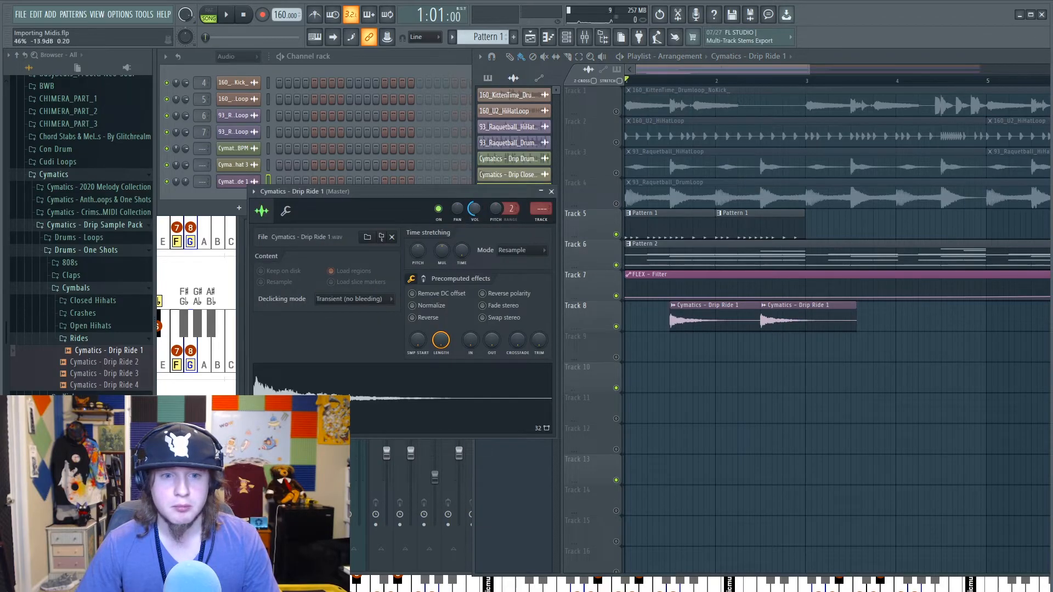
pyautogui.click(213, 15)
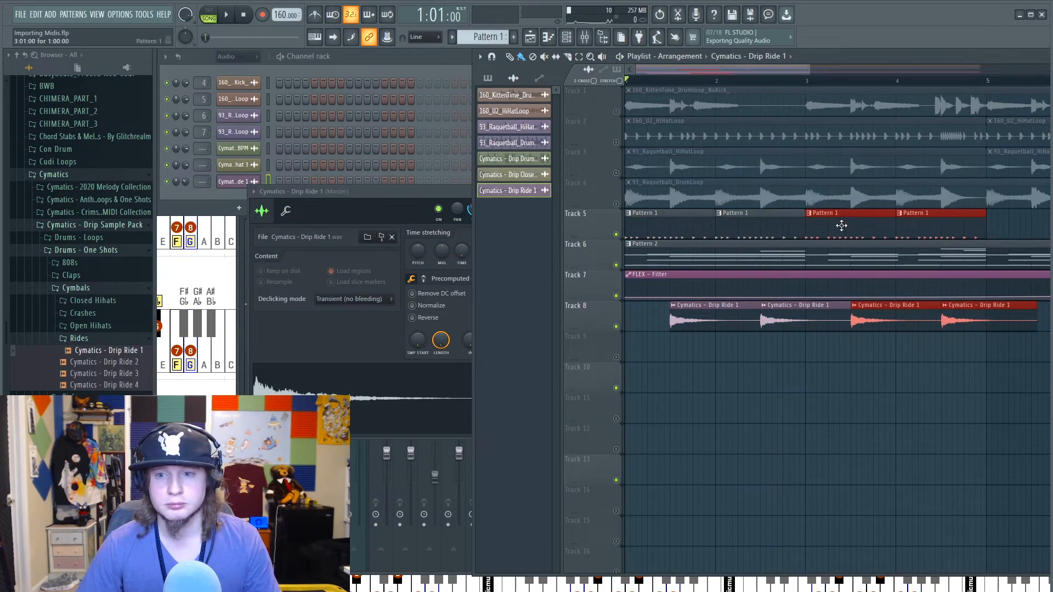
pyautogui.click(221, 14)
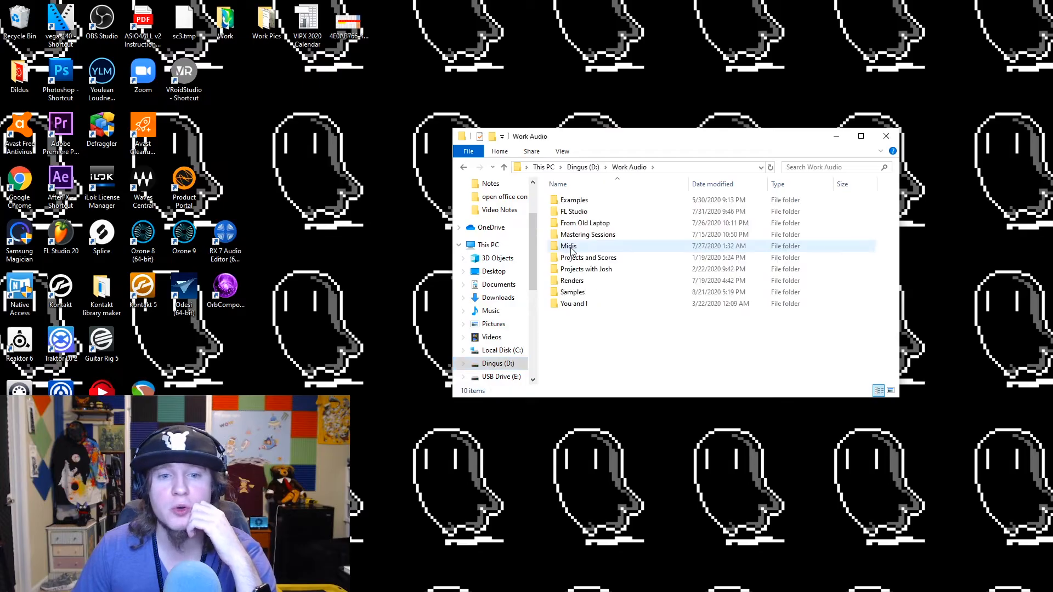
# Step: Browse Work Audio > Midis (peeking into Reapers Lament) and launch Levis_Choice - AOT into FL Studio
pyautogui.doubleClick(568, 245)
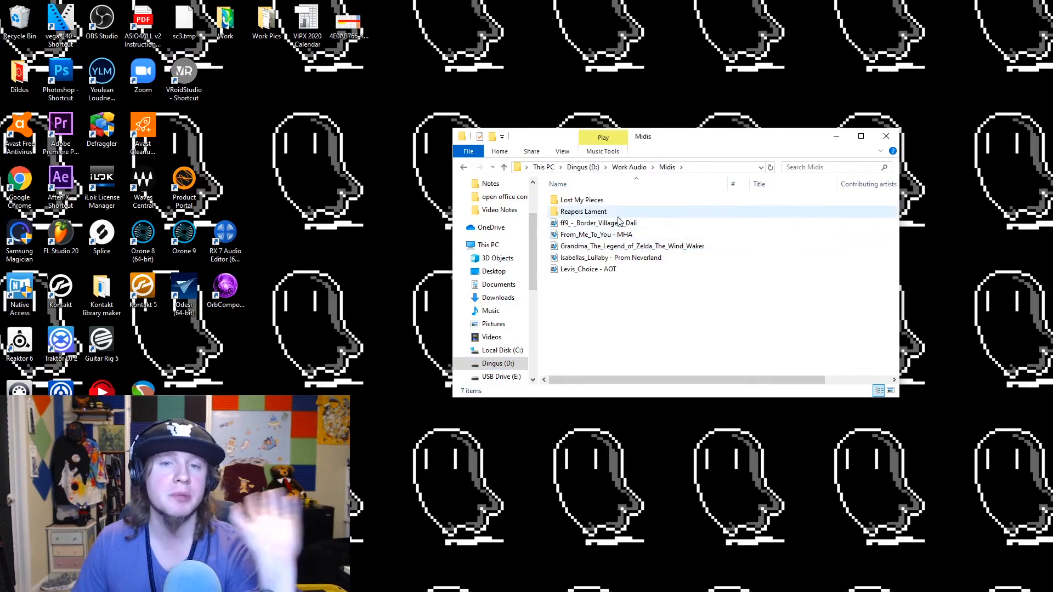
pyautogui.click(599, 224)
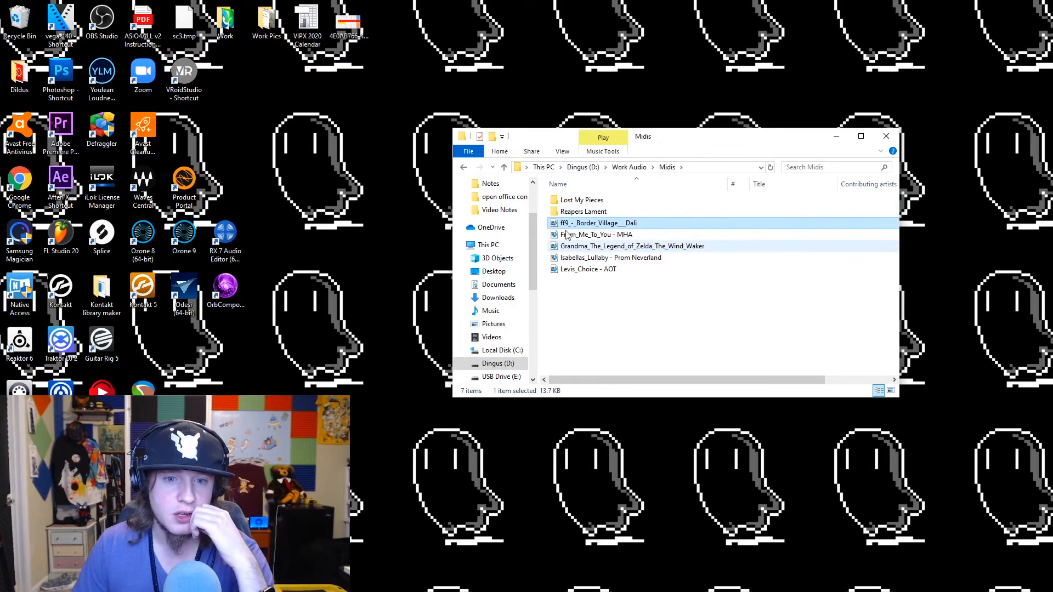
pyautogui.doubleClick(582, 211)
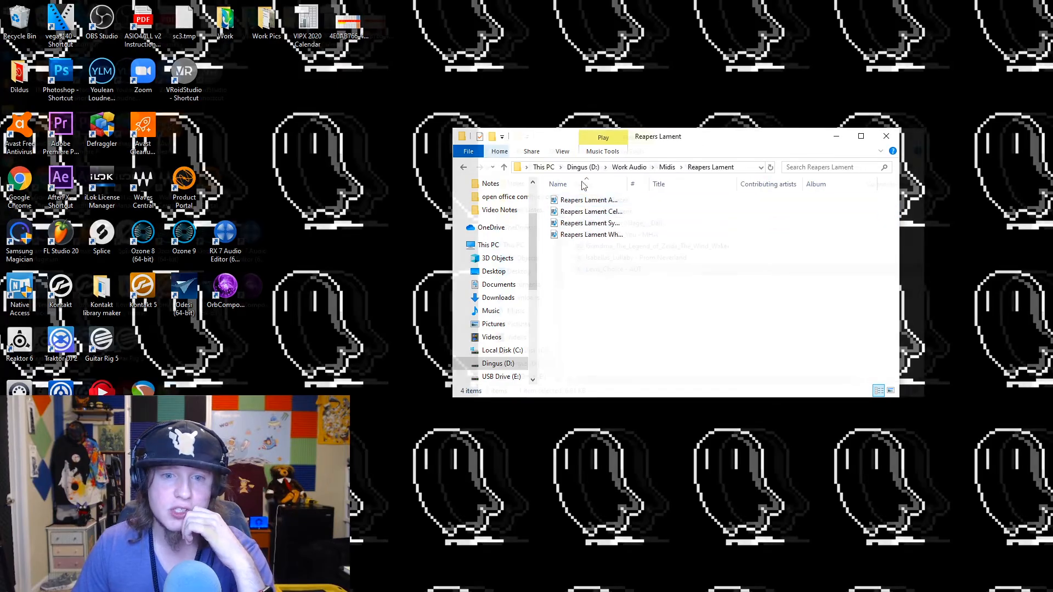
pyautogui.click(667, 167)
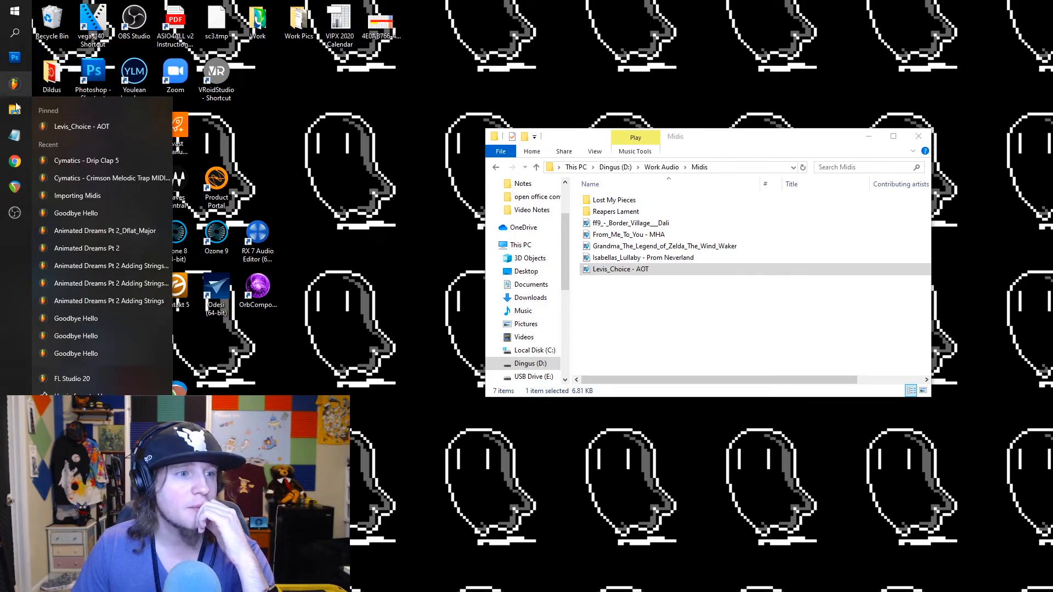
pyautogui.click(15, 83)
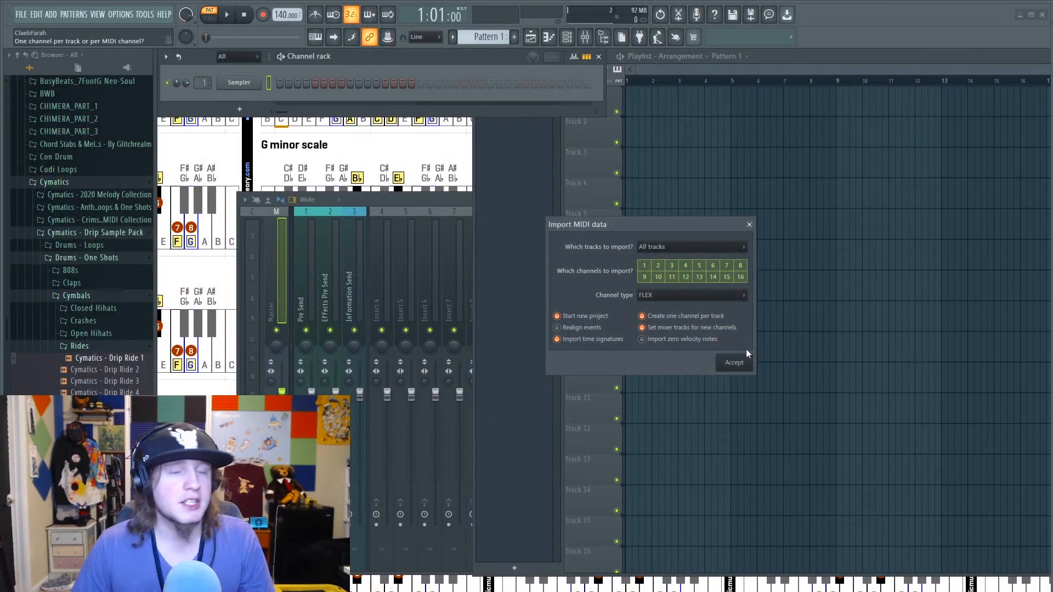
# Step: Import the MIDI with Channel type MIDI Out as a new project and select the Levis_Choice - AOT pattern
pyautogui.click(691, 295)
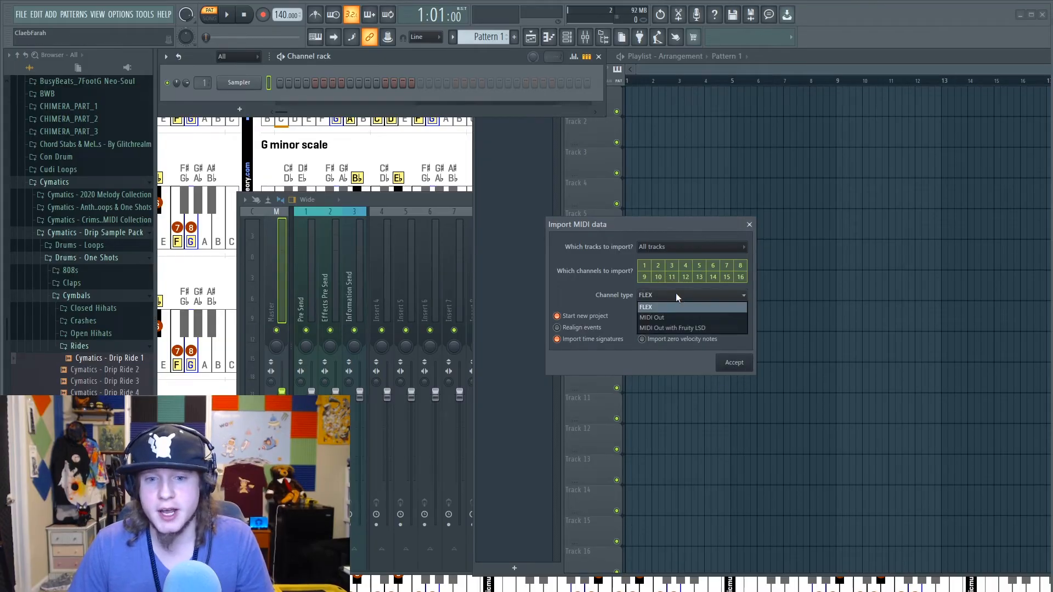
pyautogui.moveTo(682, 328)
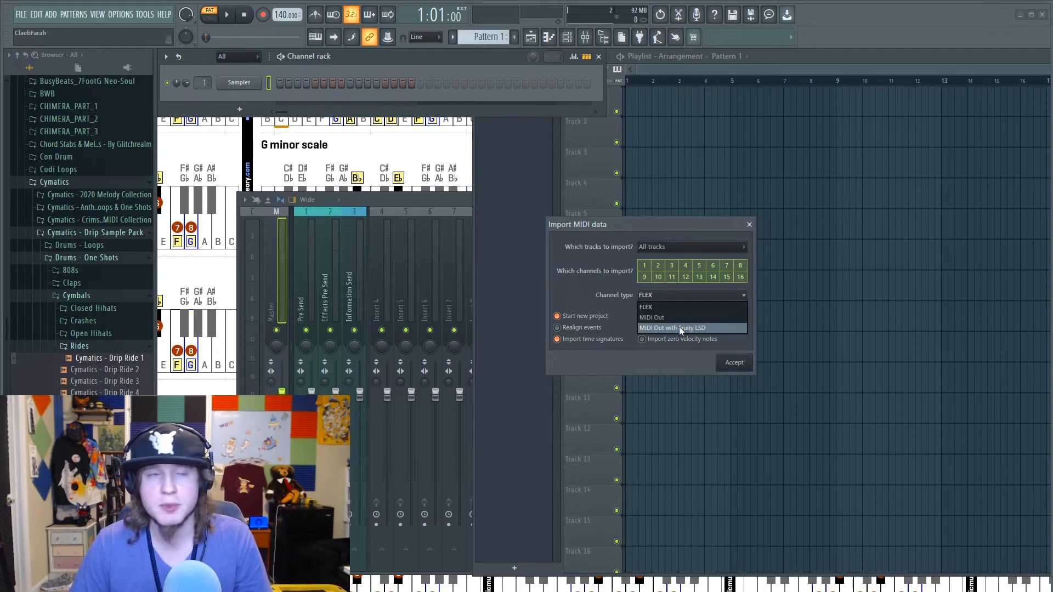
pyautogui.moveTo(662, 318)
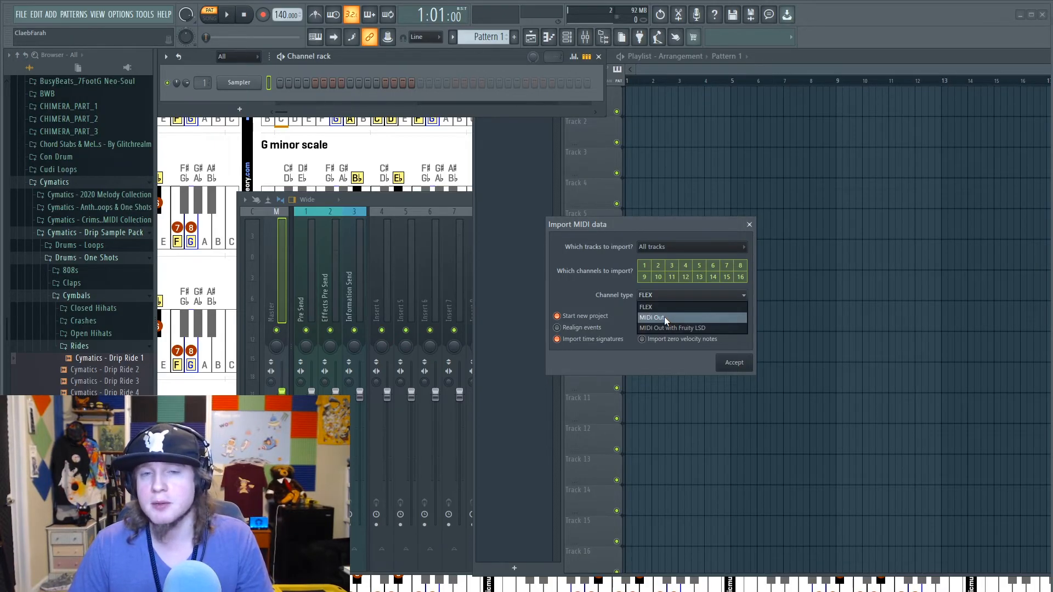
pyautogui.click(734, 362)
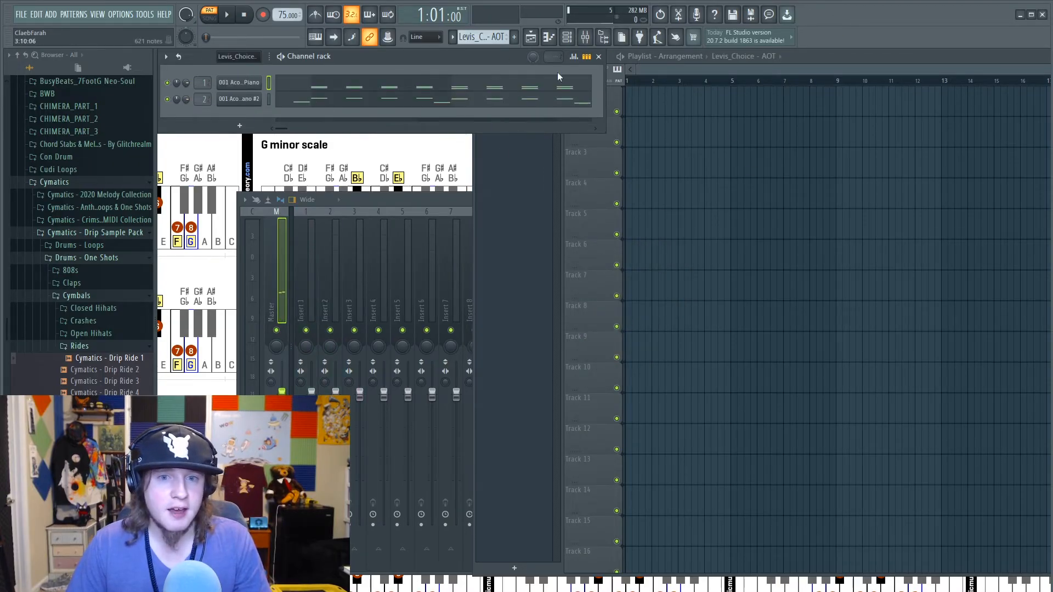
pyautogui.click(599, 58)
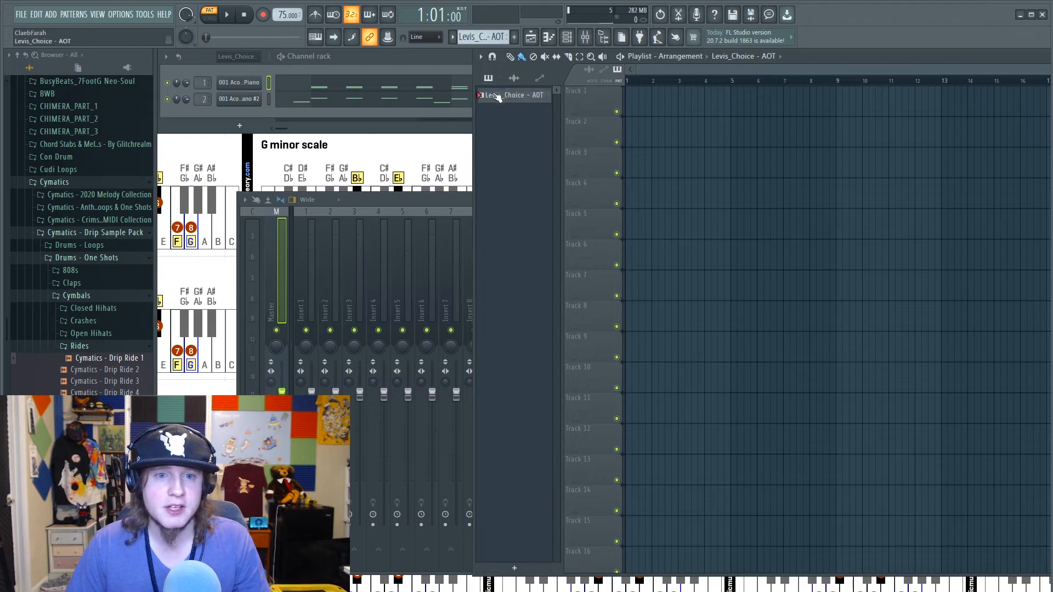